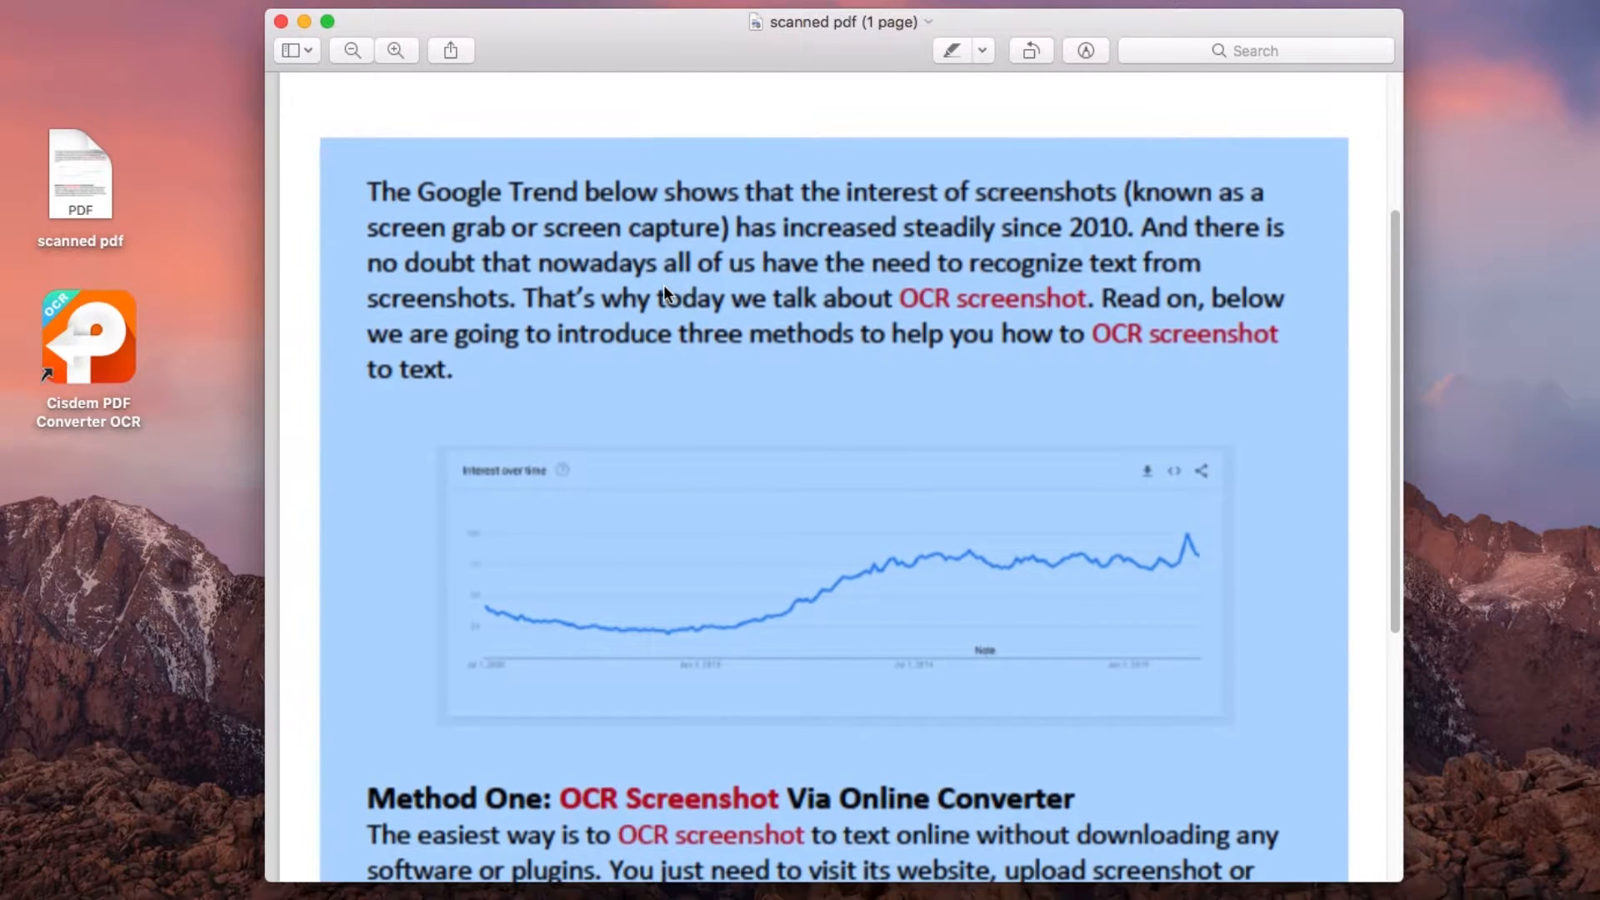
Load the scanned PDF into Word and scroll through its text paragraphs and trend chart.
scroll("down", 3)
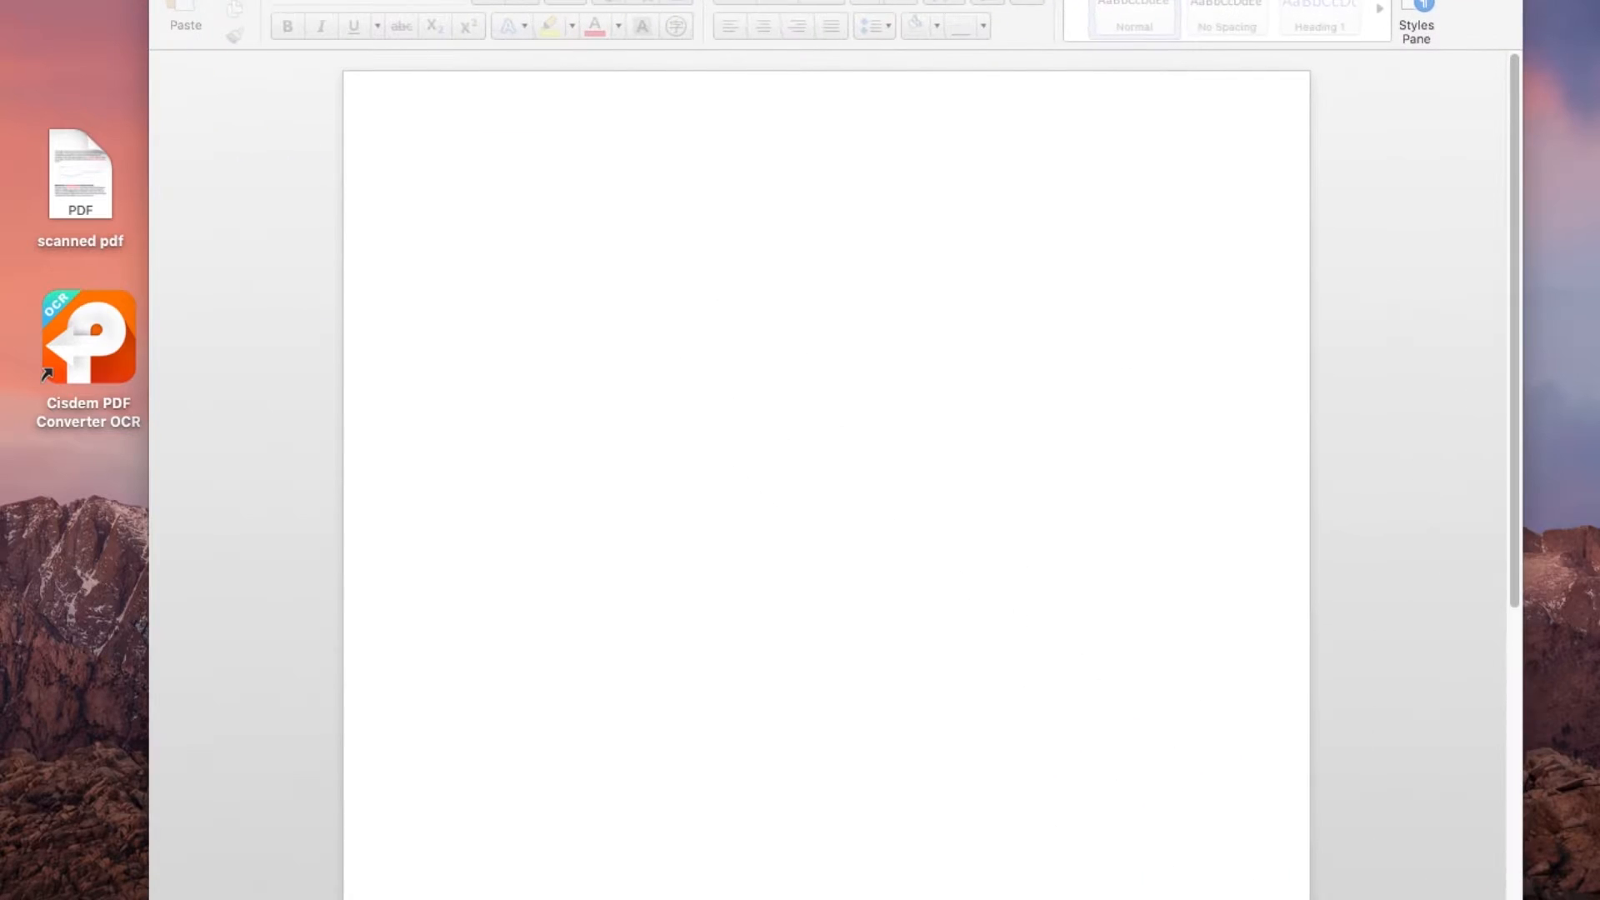
left_click(80, 173)
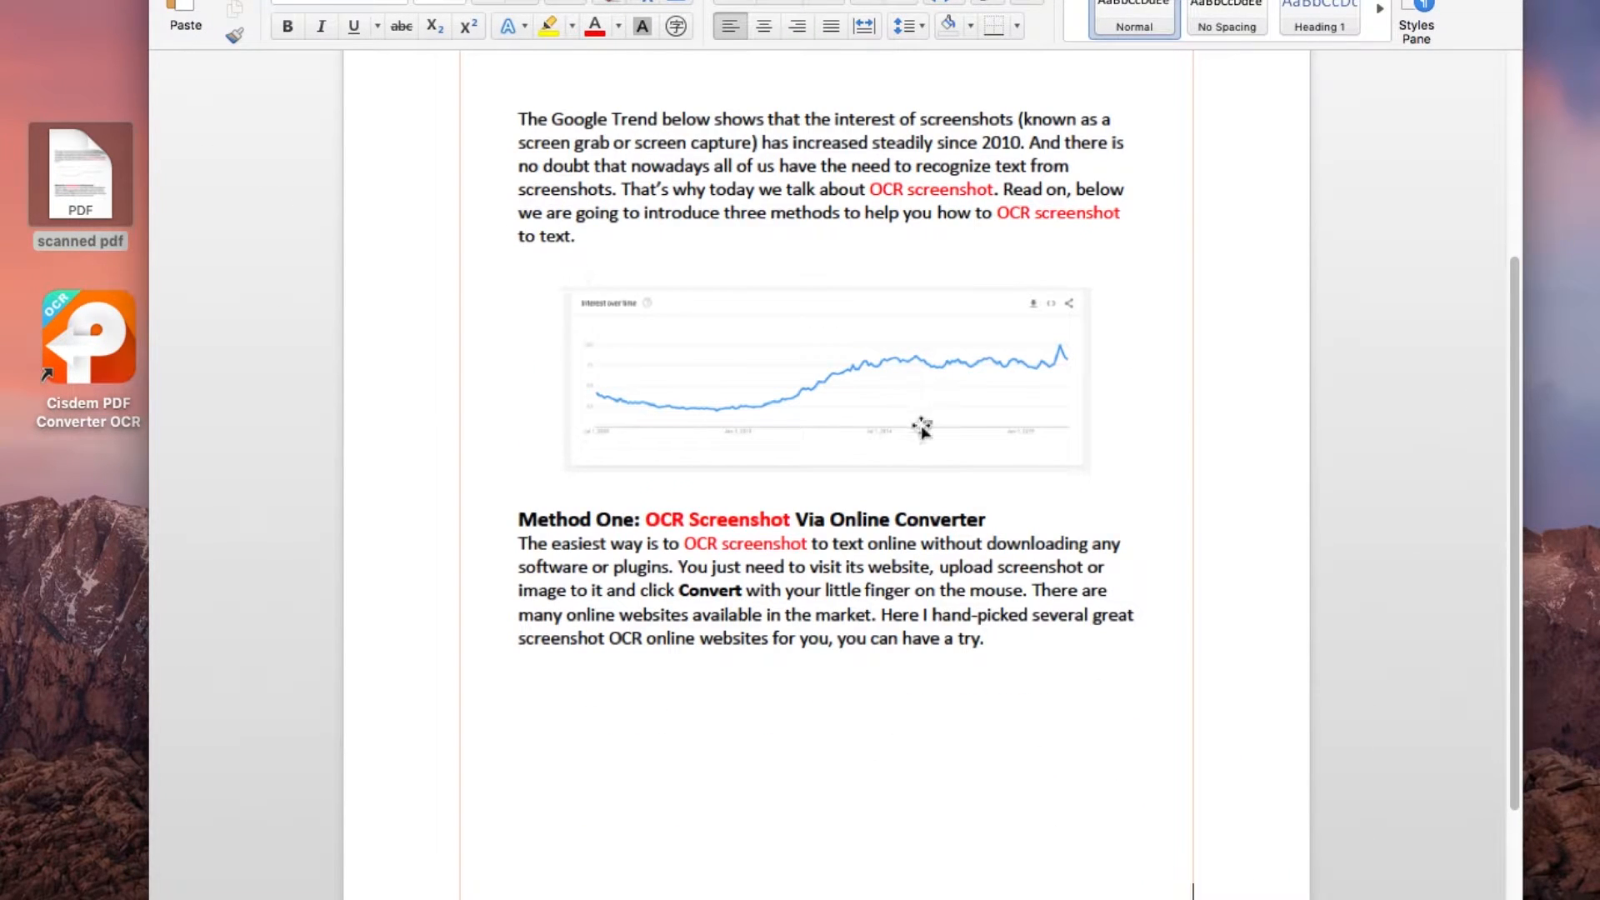
scroll("down", 3)
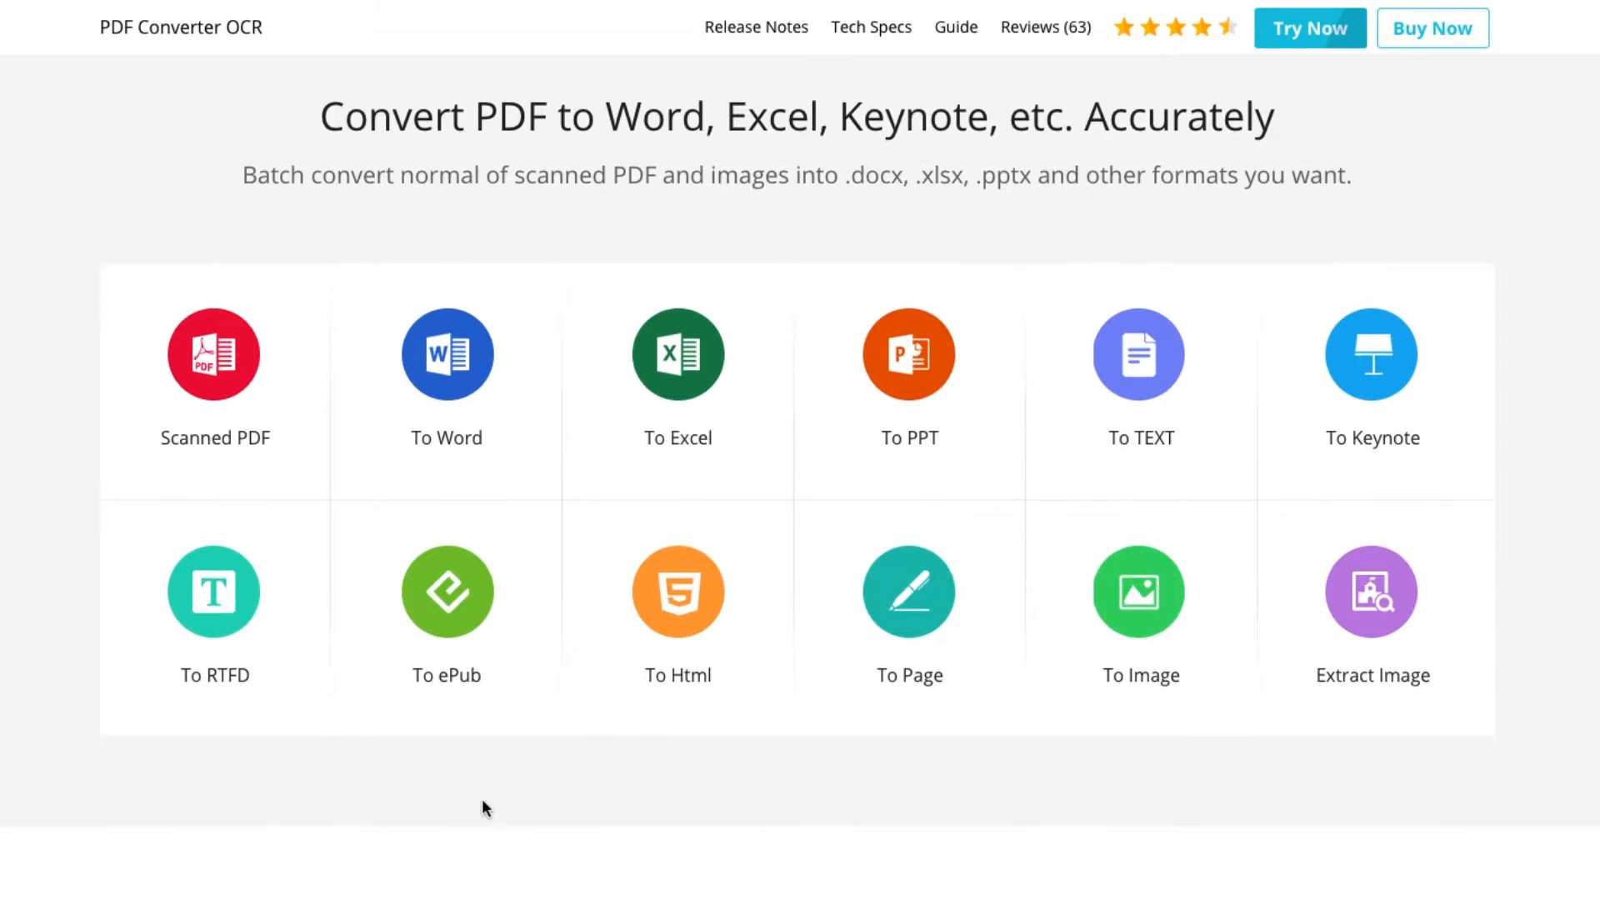
Add the four PDFs (table, fd7fRUN, Insert-Paragraph, OCR Screenshot) to the converter with OCR on.
scroll("down", 3)
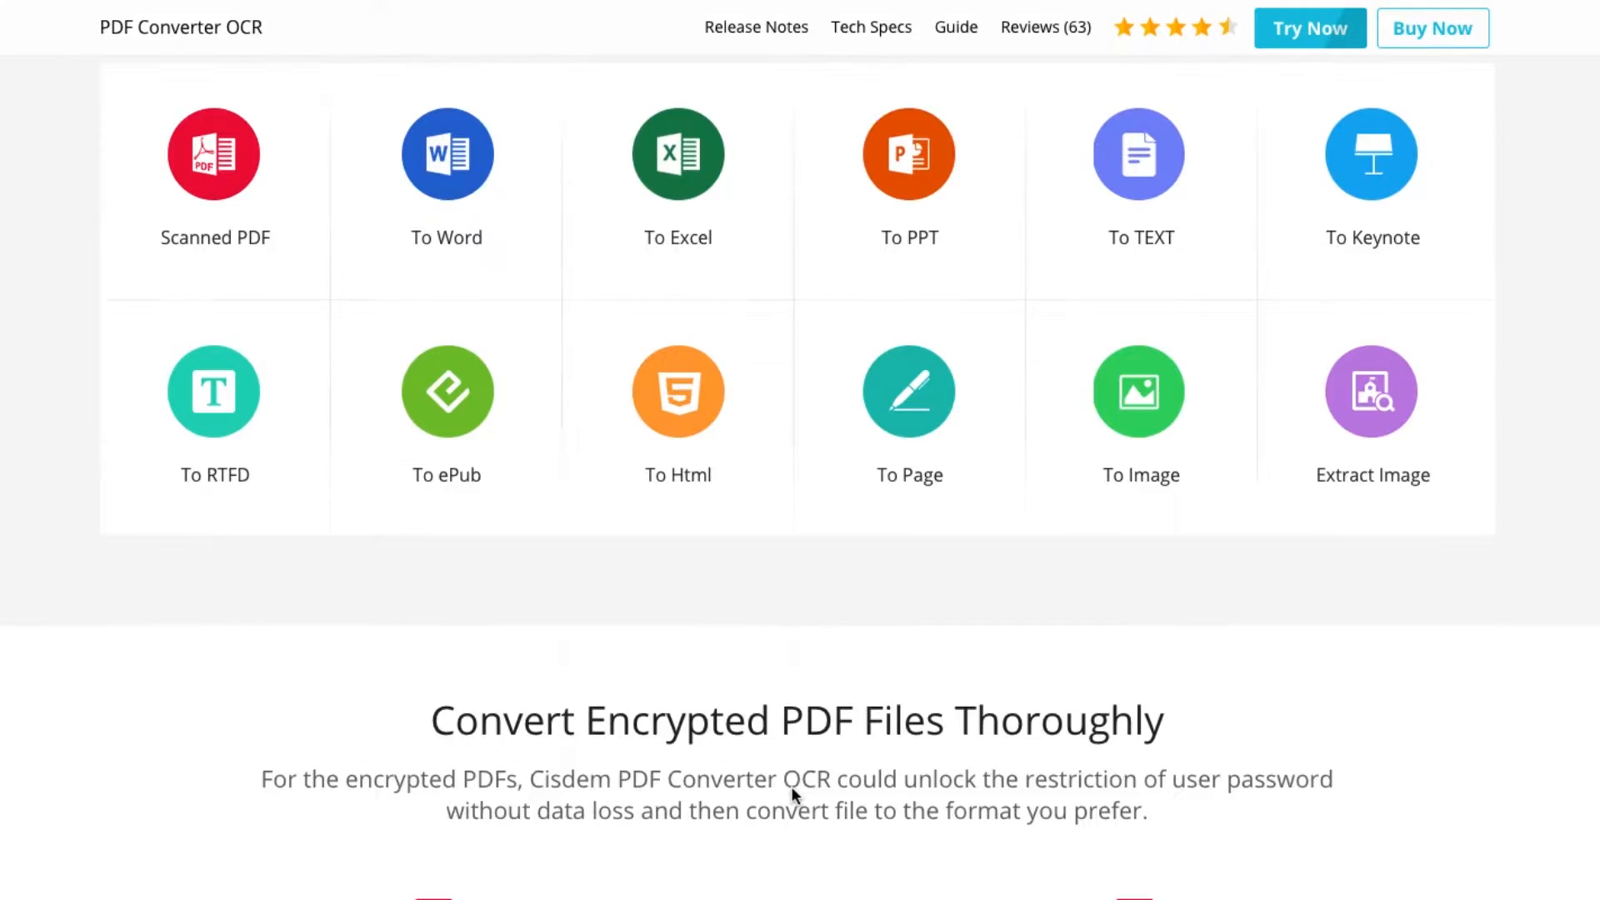
scroll("down", 3)
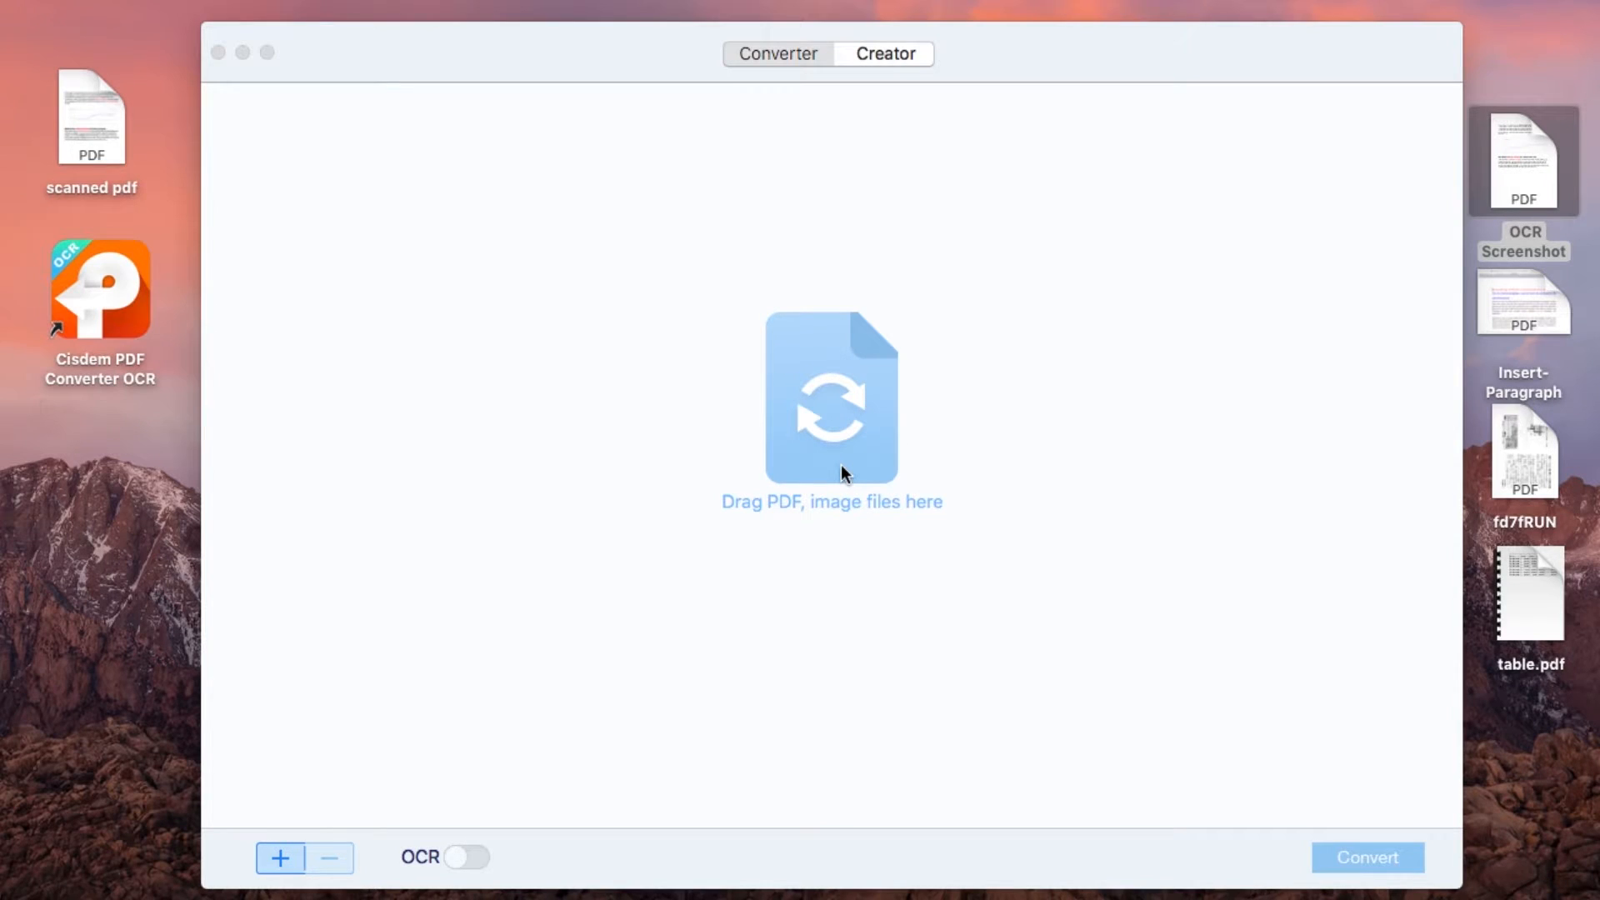
left_click(777, 54)
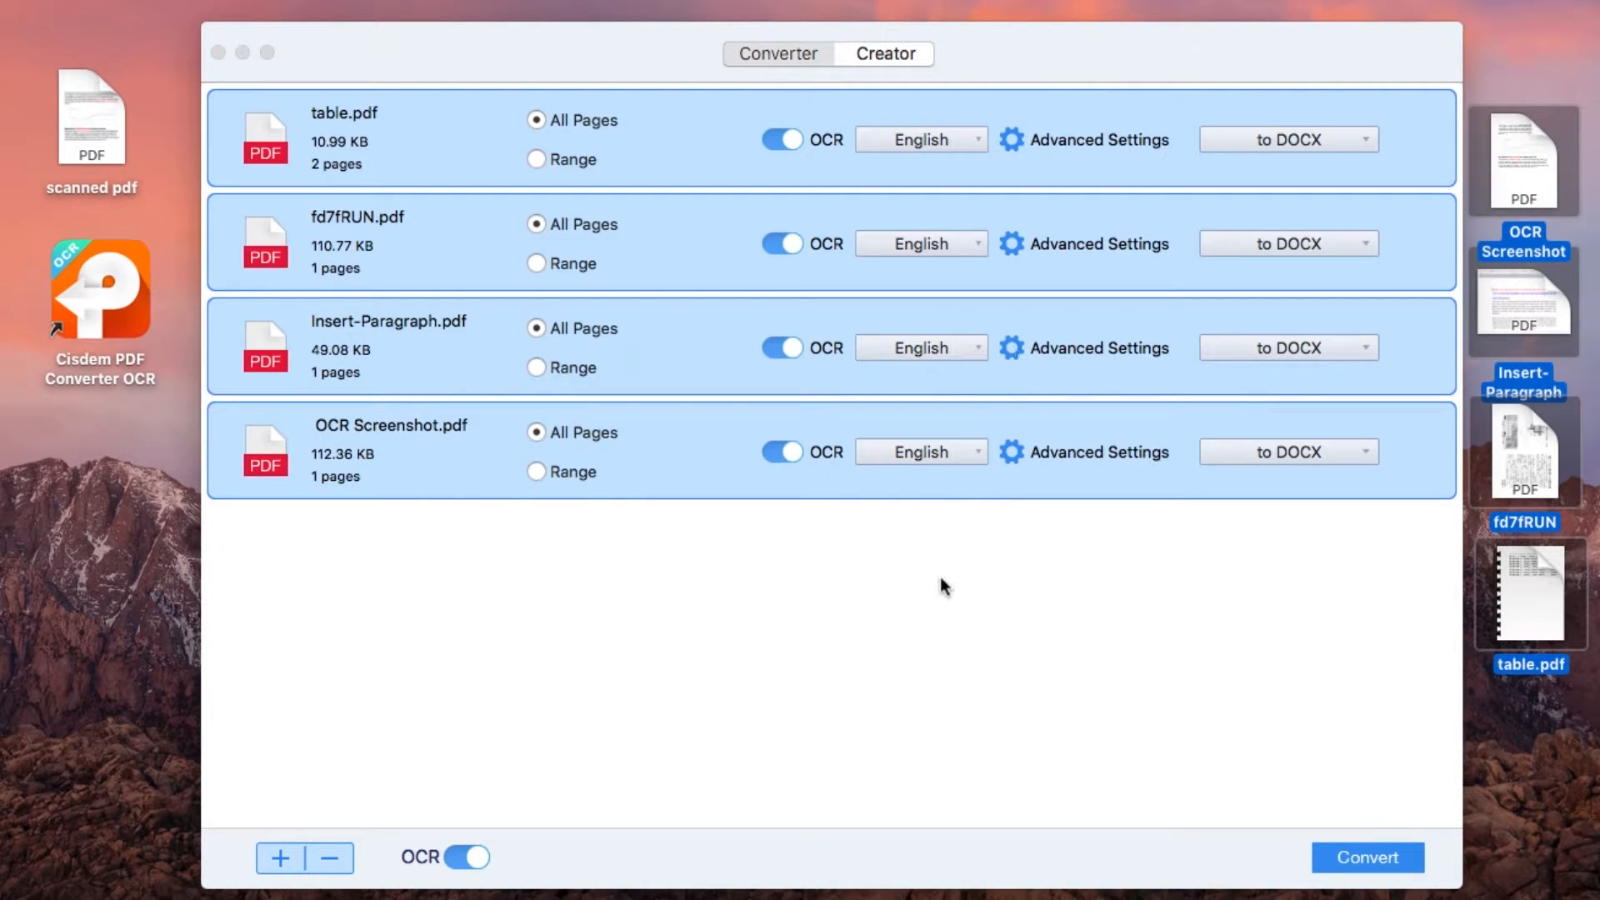
Set recognition language to Italian, keep DOCX output, and convert the four PDFs.
left_click(917, 138)
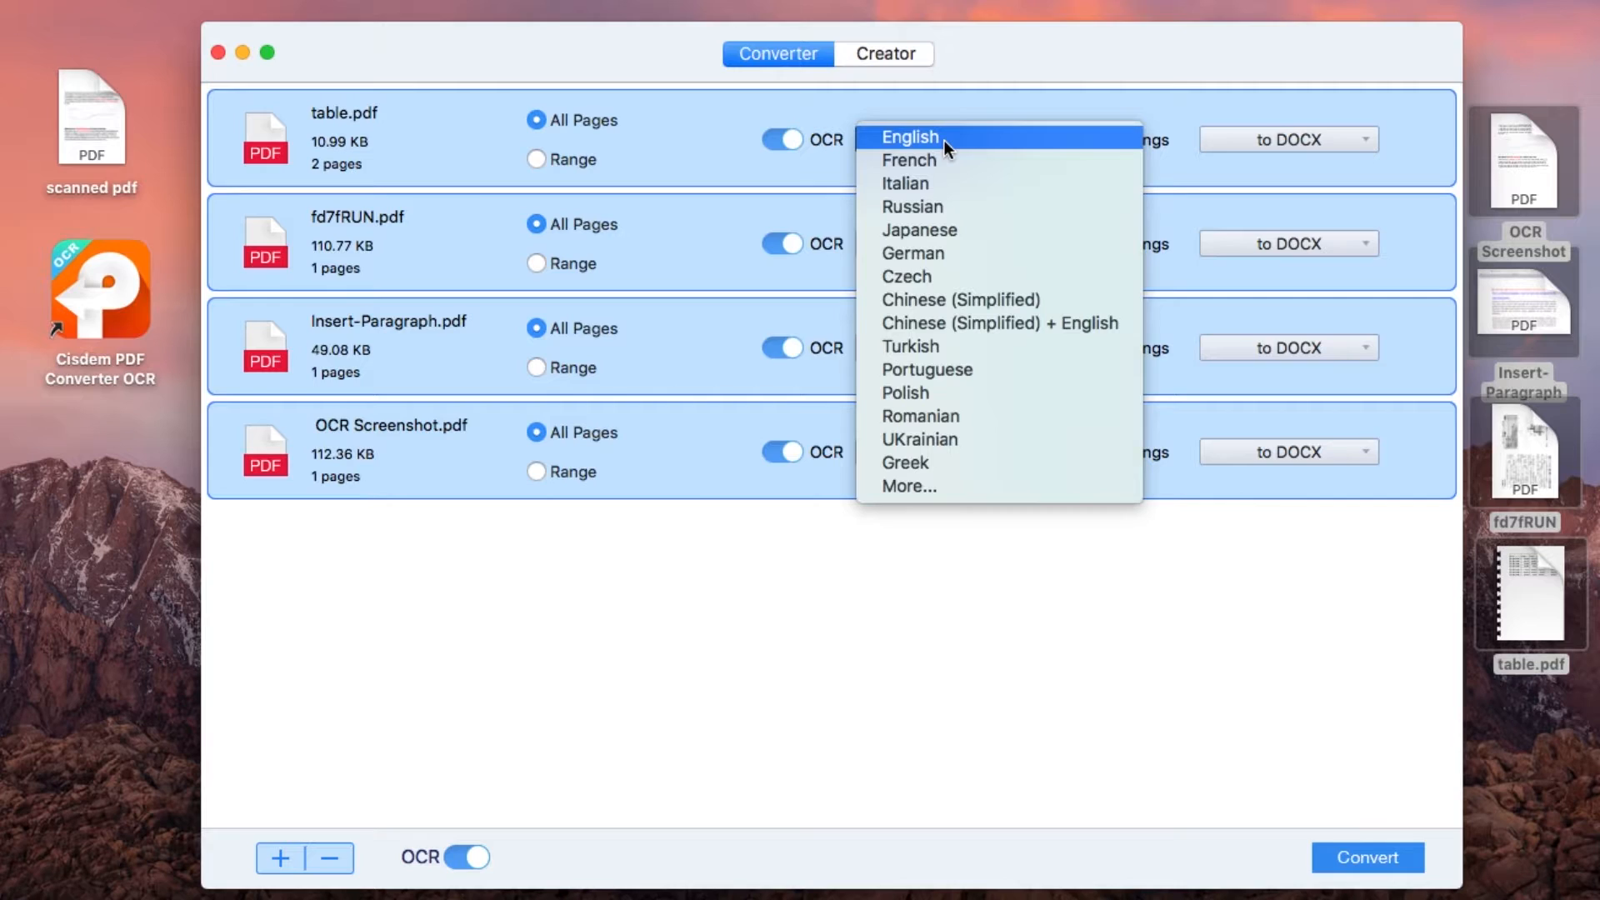
left_click(903, 184)
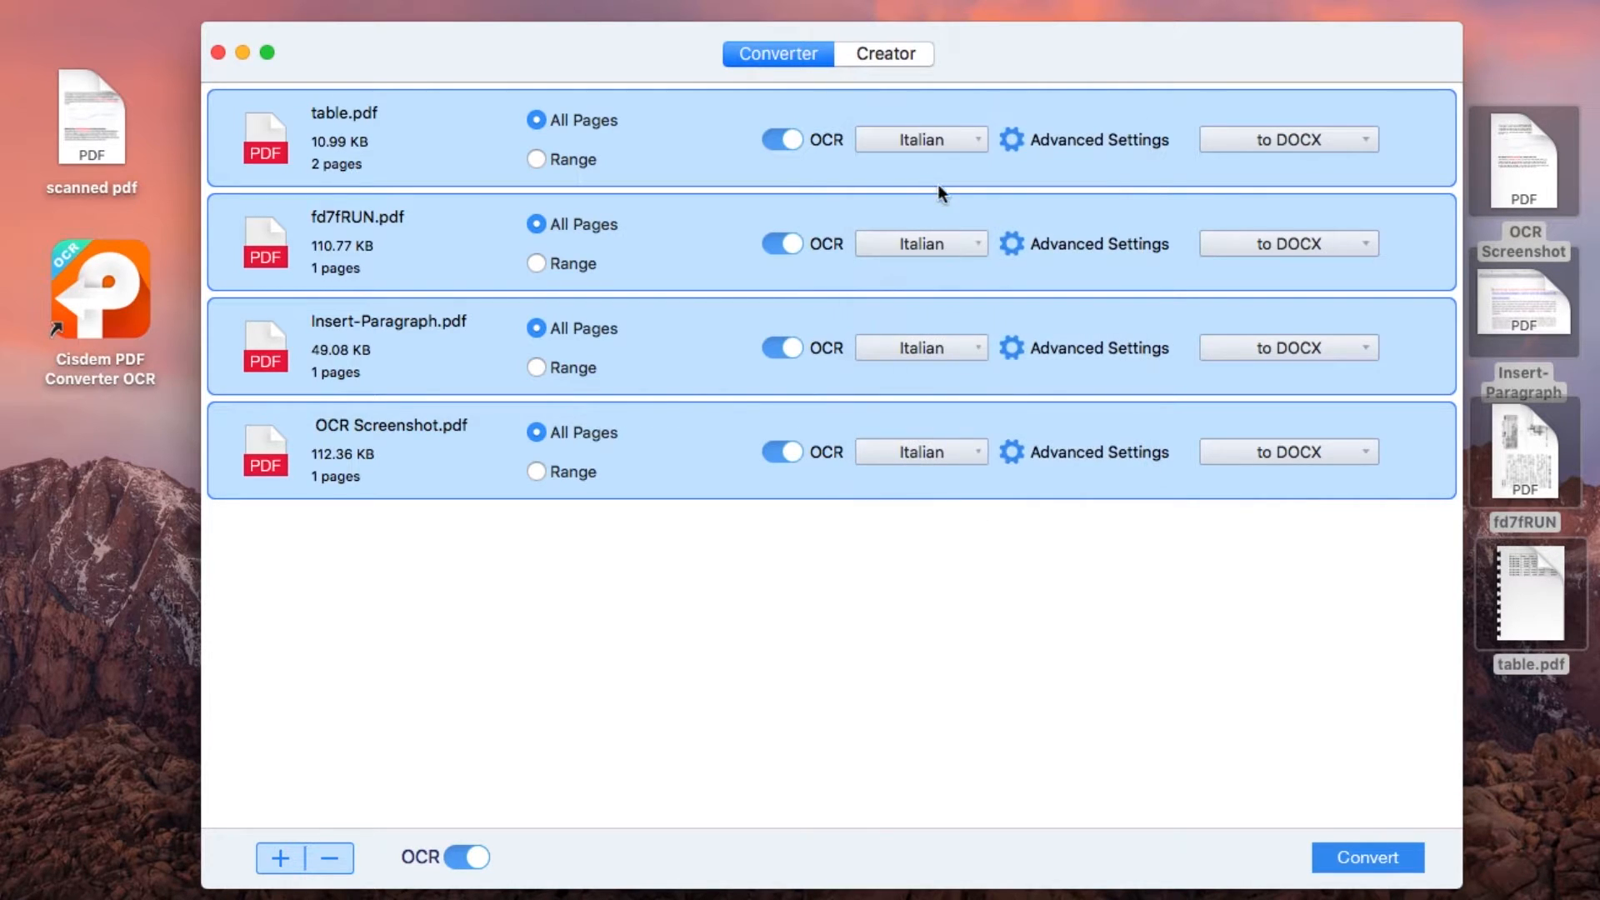
left_click(1288, 140)
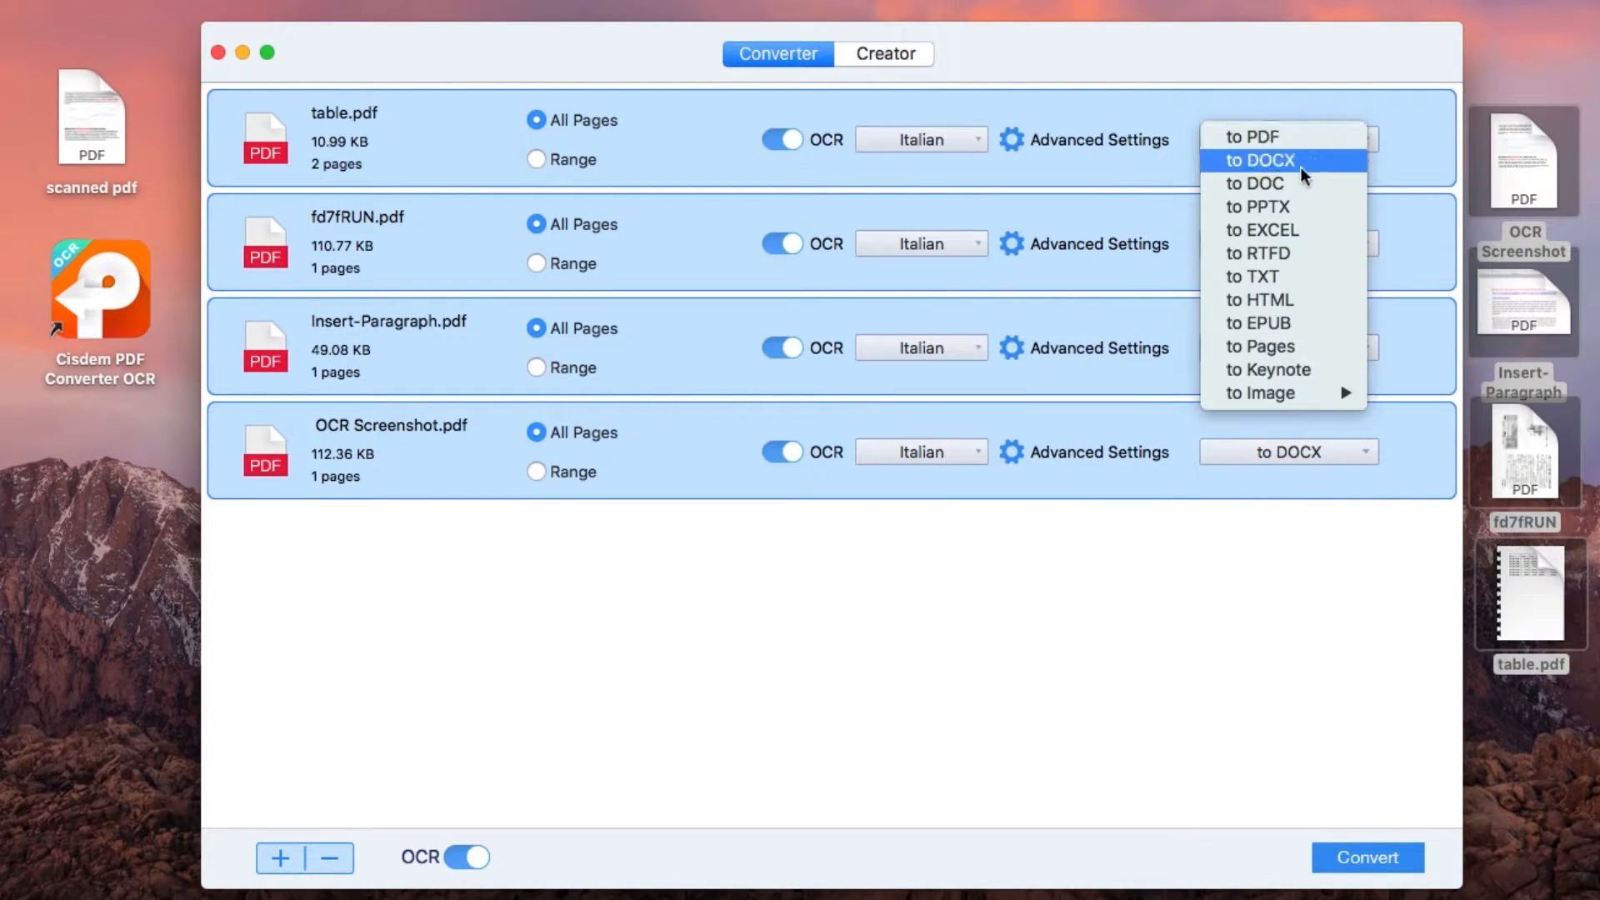
left_click(1263, 160)
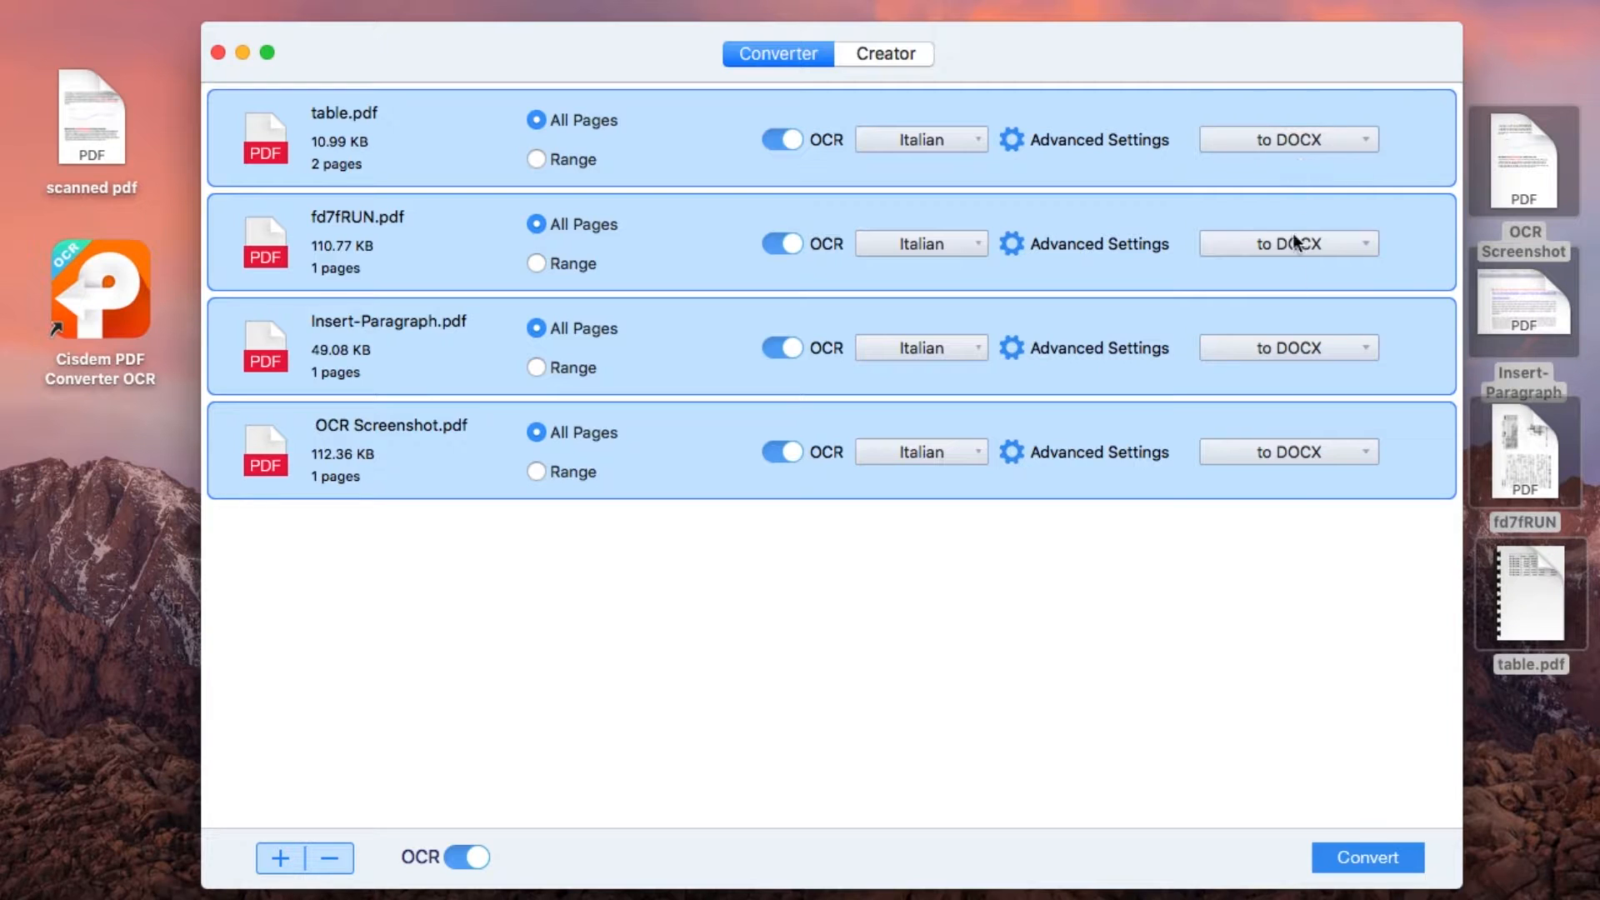
left_click(1367, 857)
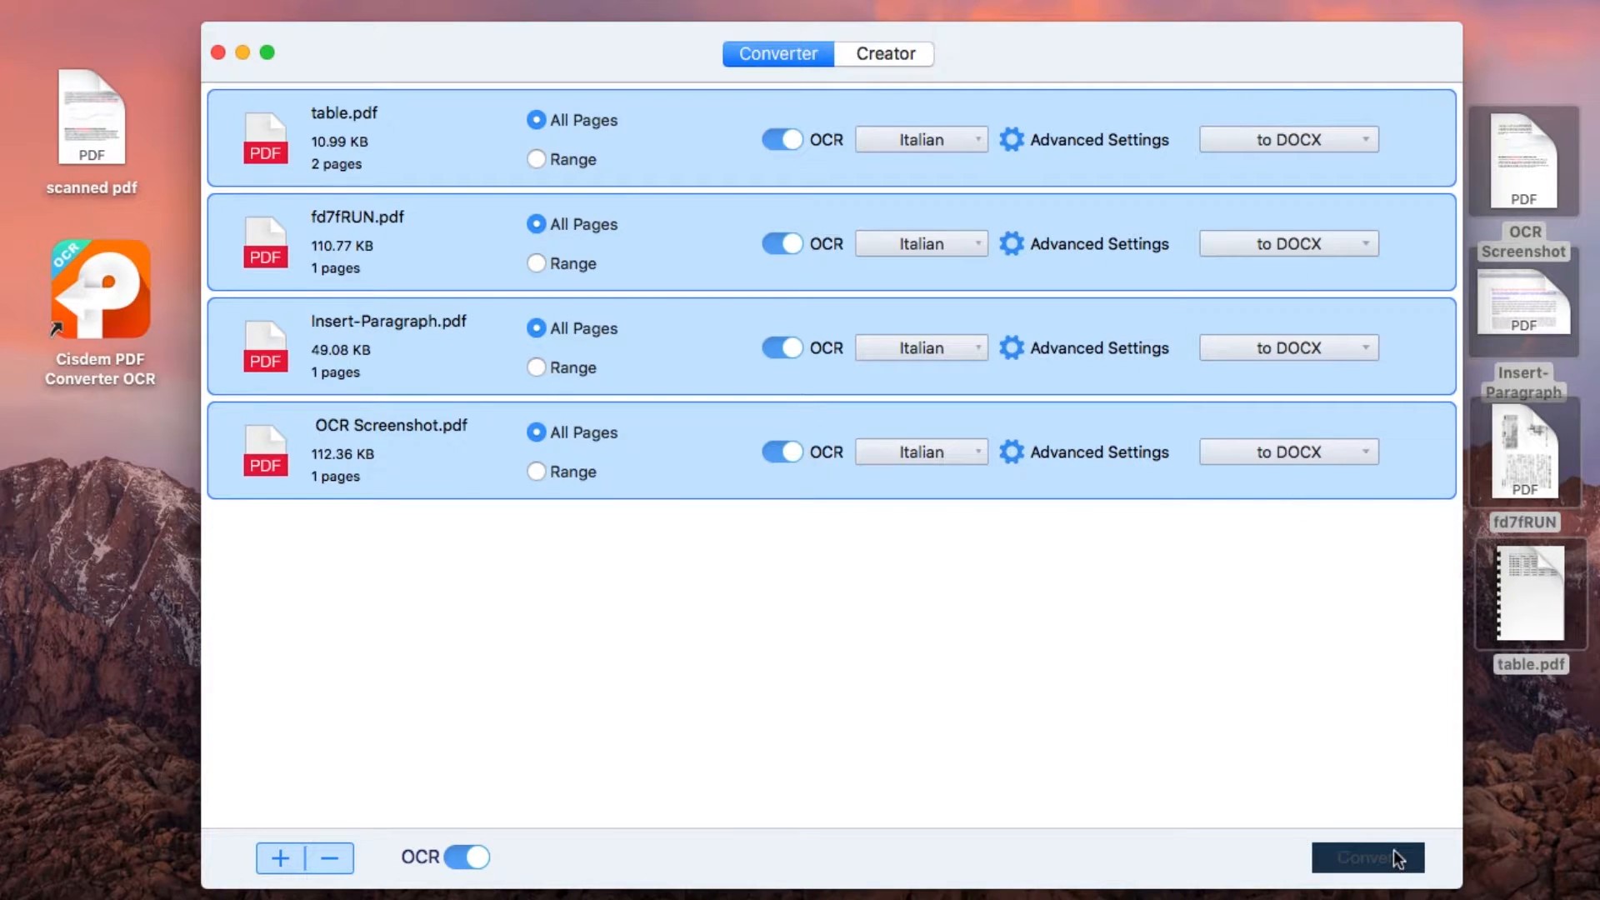
left_click(1367, 857)
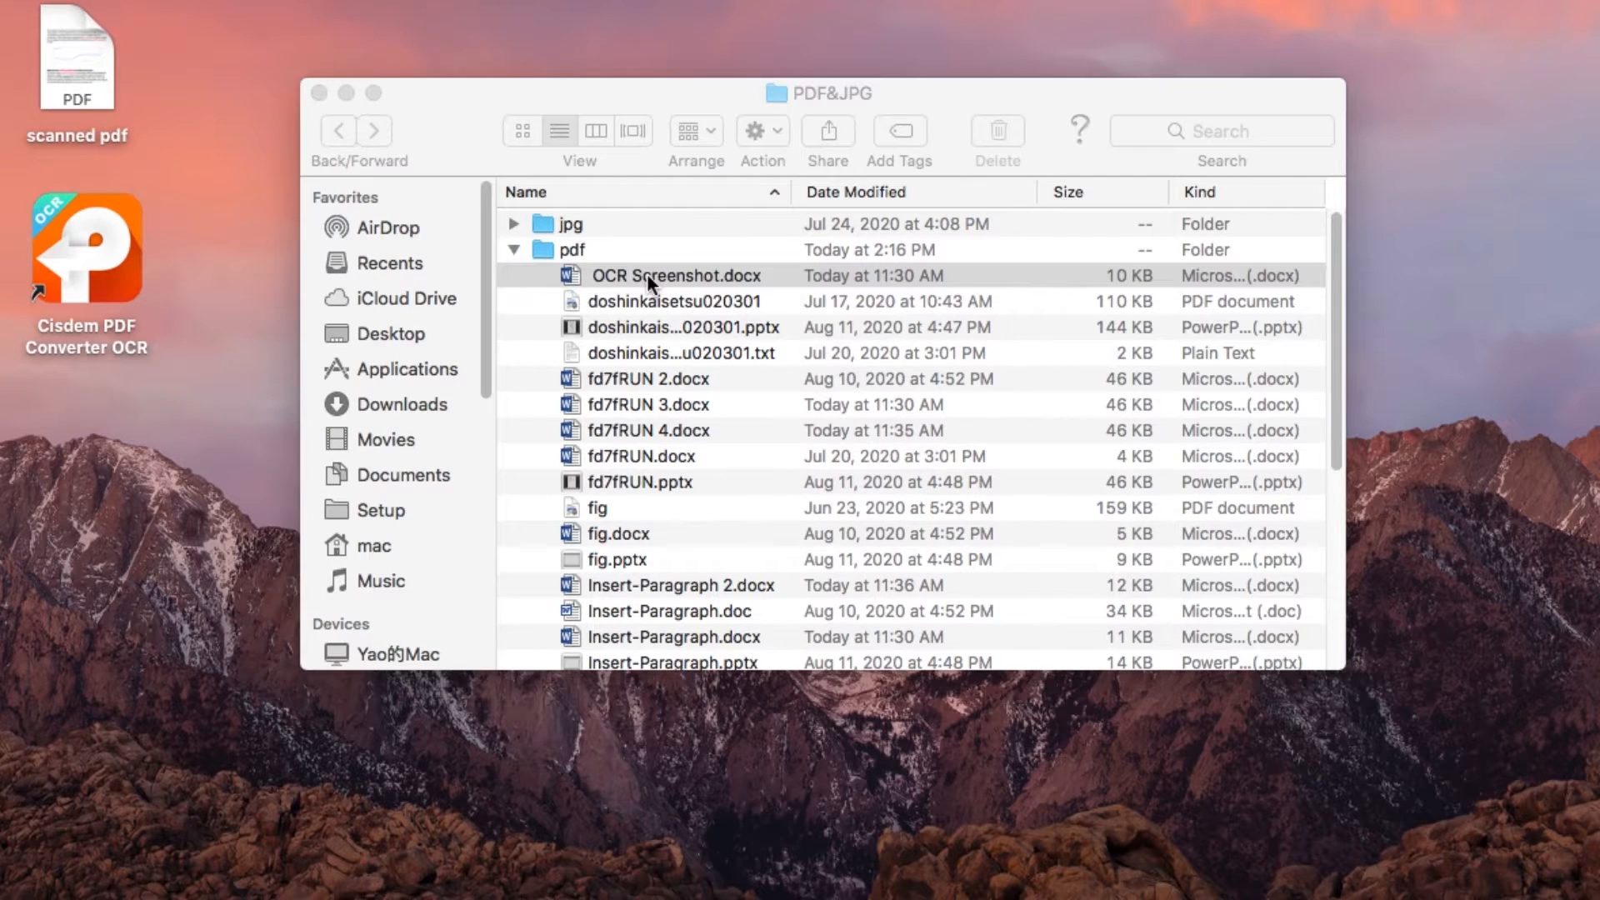
Launch the converted OCR Screenshot.docx from the pdf folder in Finder.
double_click(676, 276)
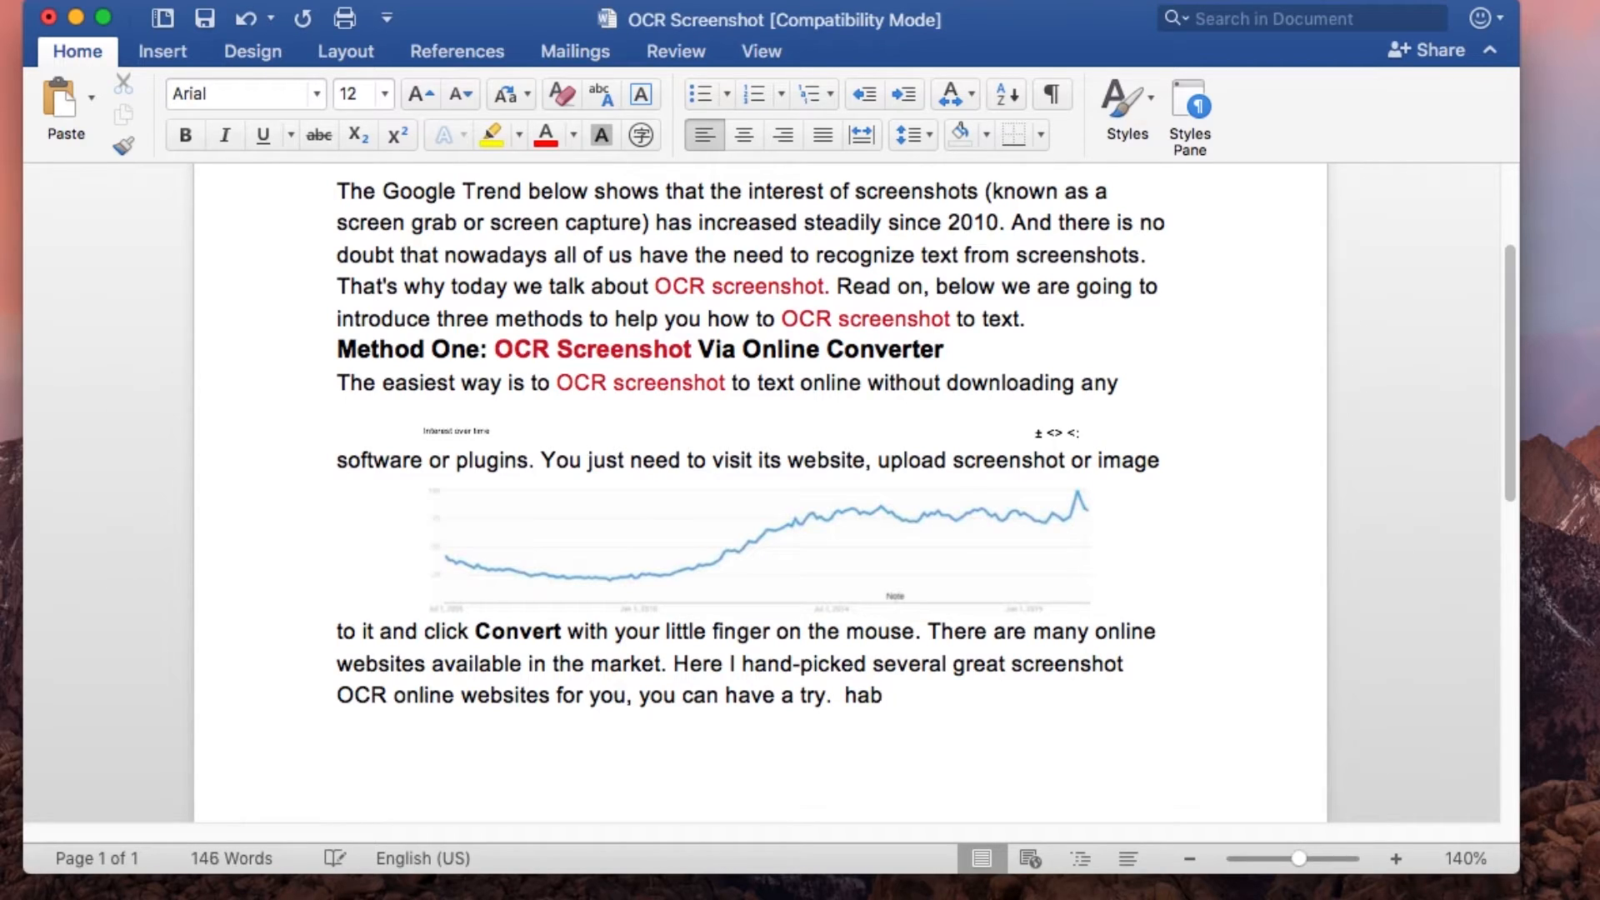
Add test characters 'Haby' and 'fsfd' after the last sentence to prove the document is editable.
type("Haby")
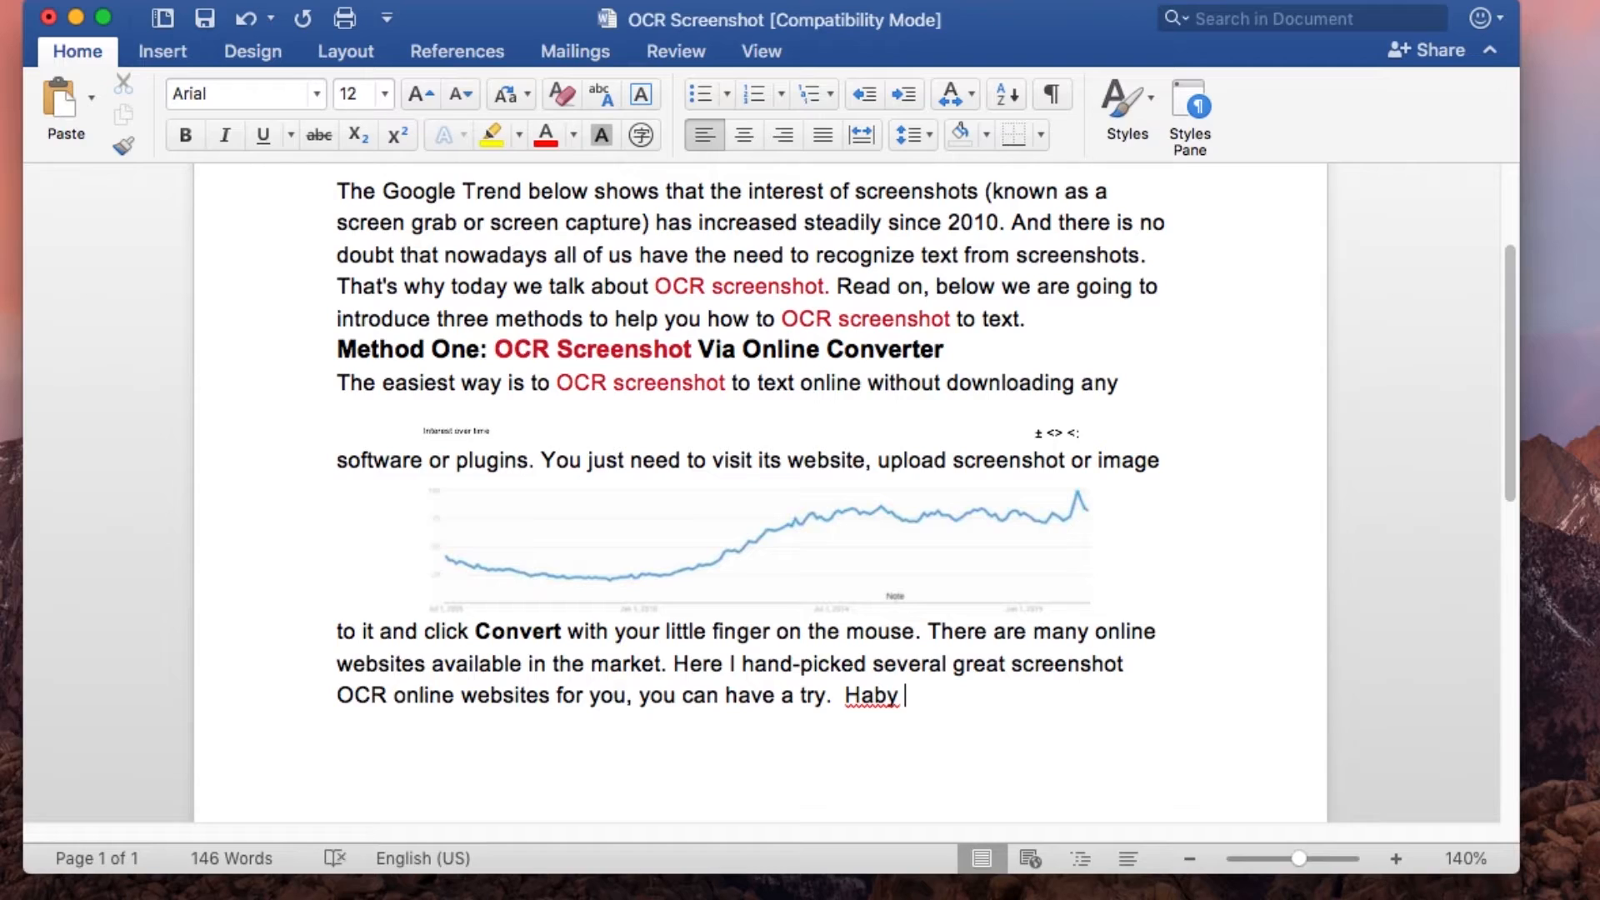
type("fsfd")
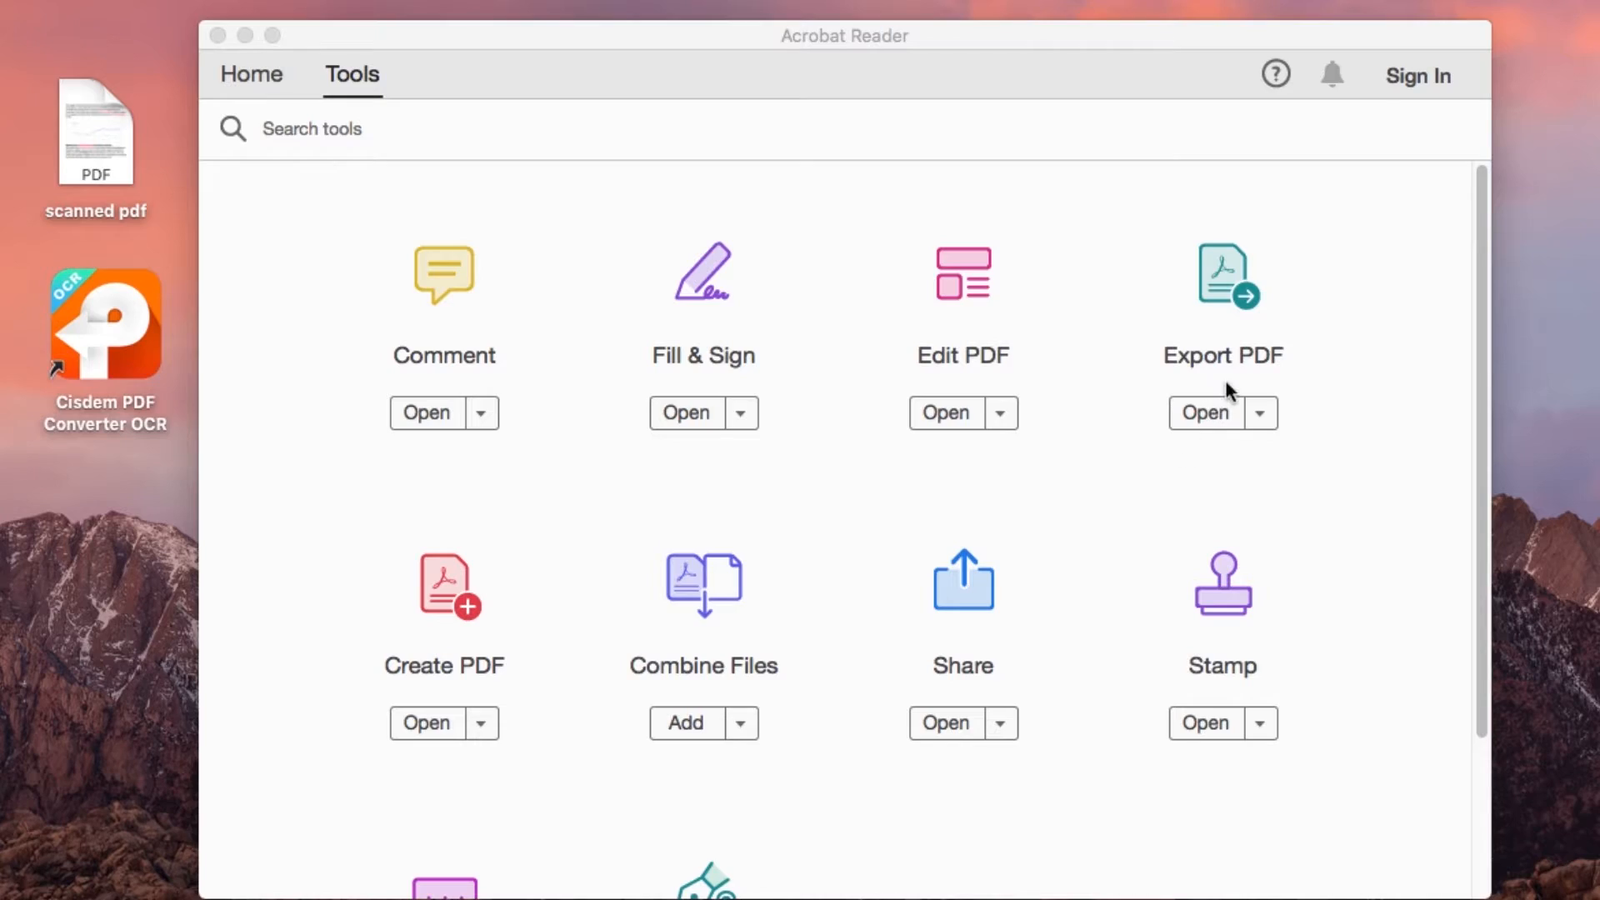
In Acrobat Export PDF, choose p5-word-process-11.pdf for conversion to a Word document.
left_click(1204, 412)
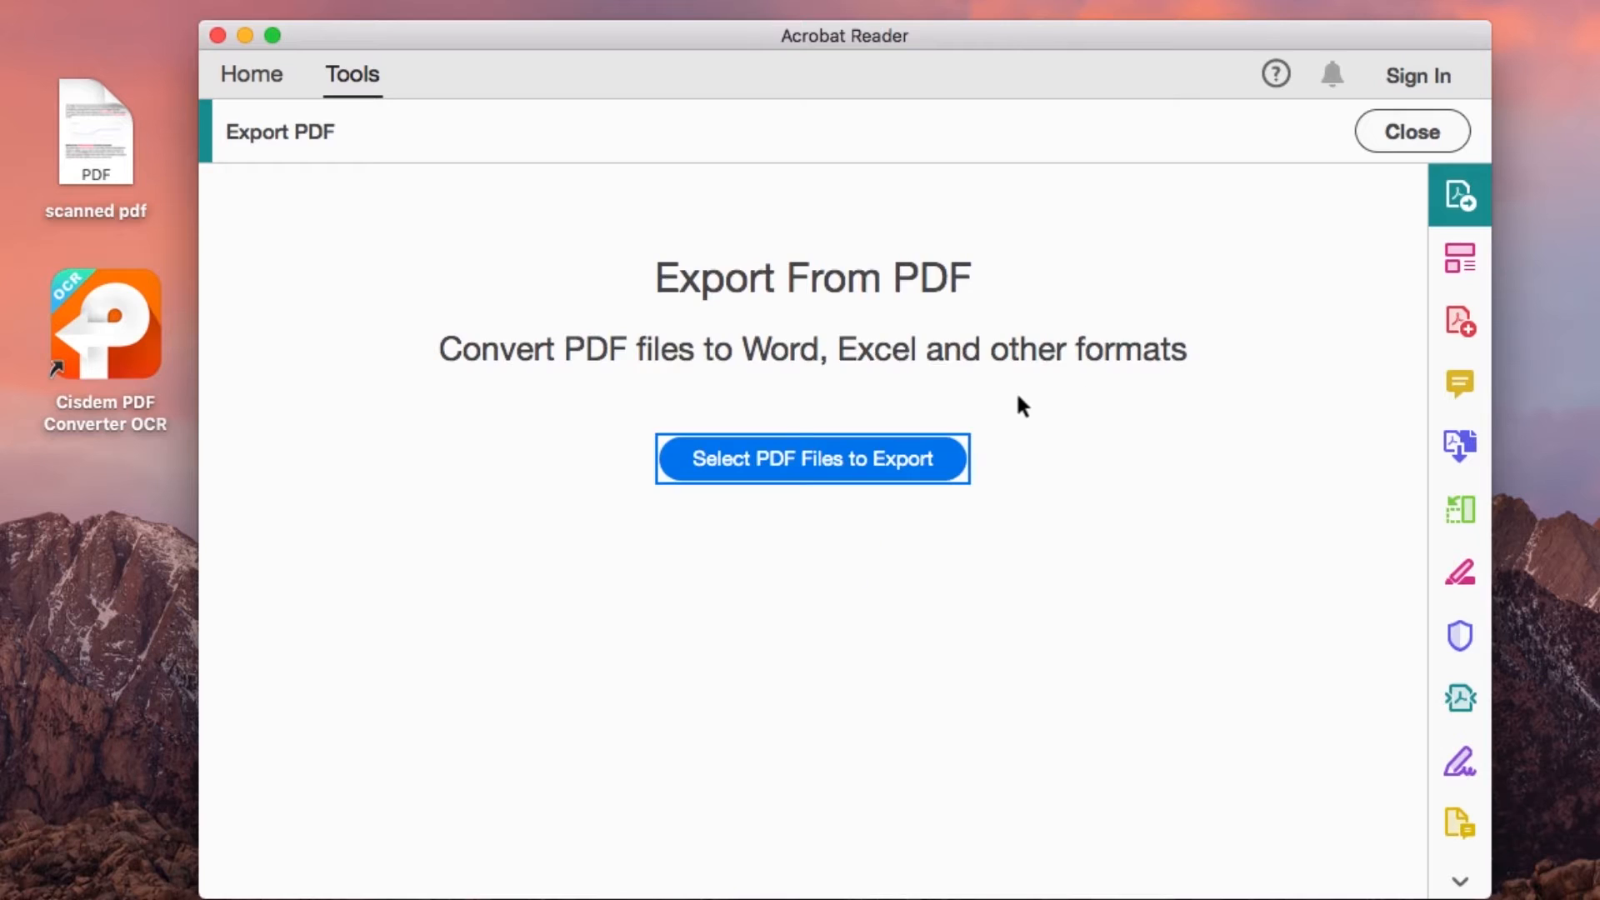
left_click(811, 458)
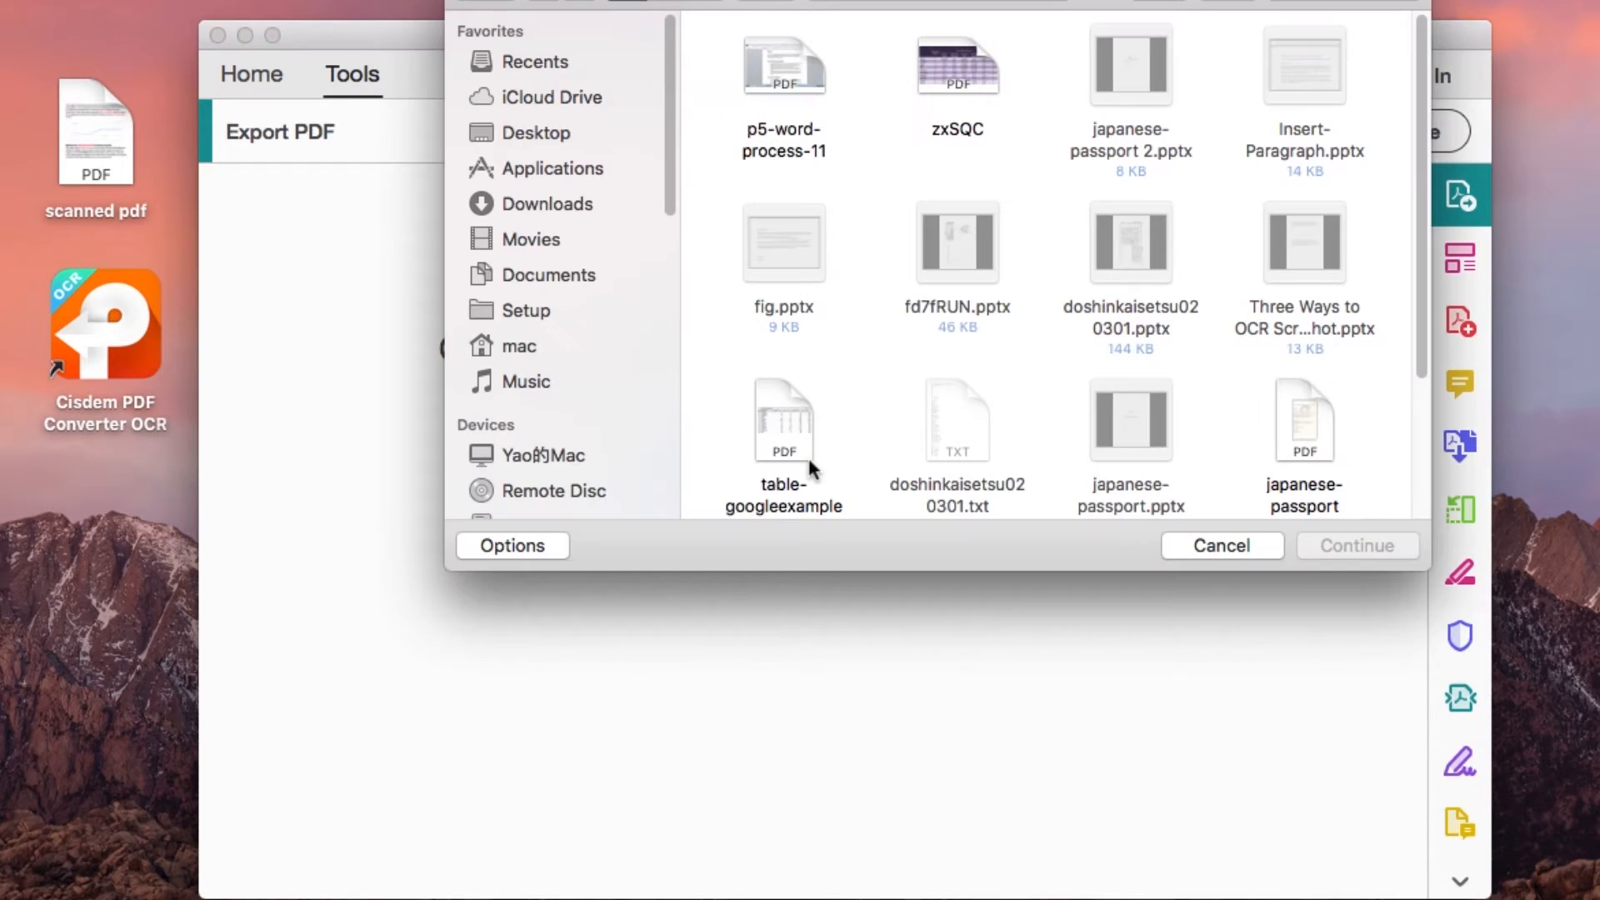
left_click(783, 65)
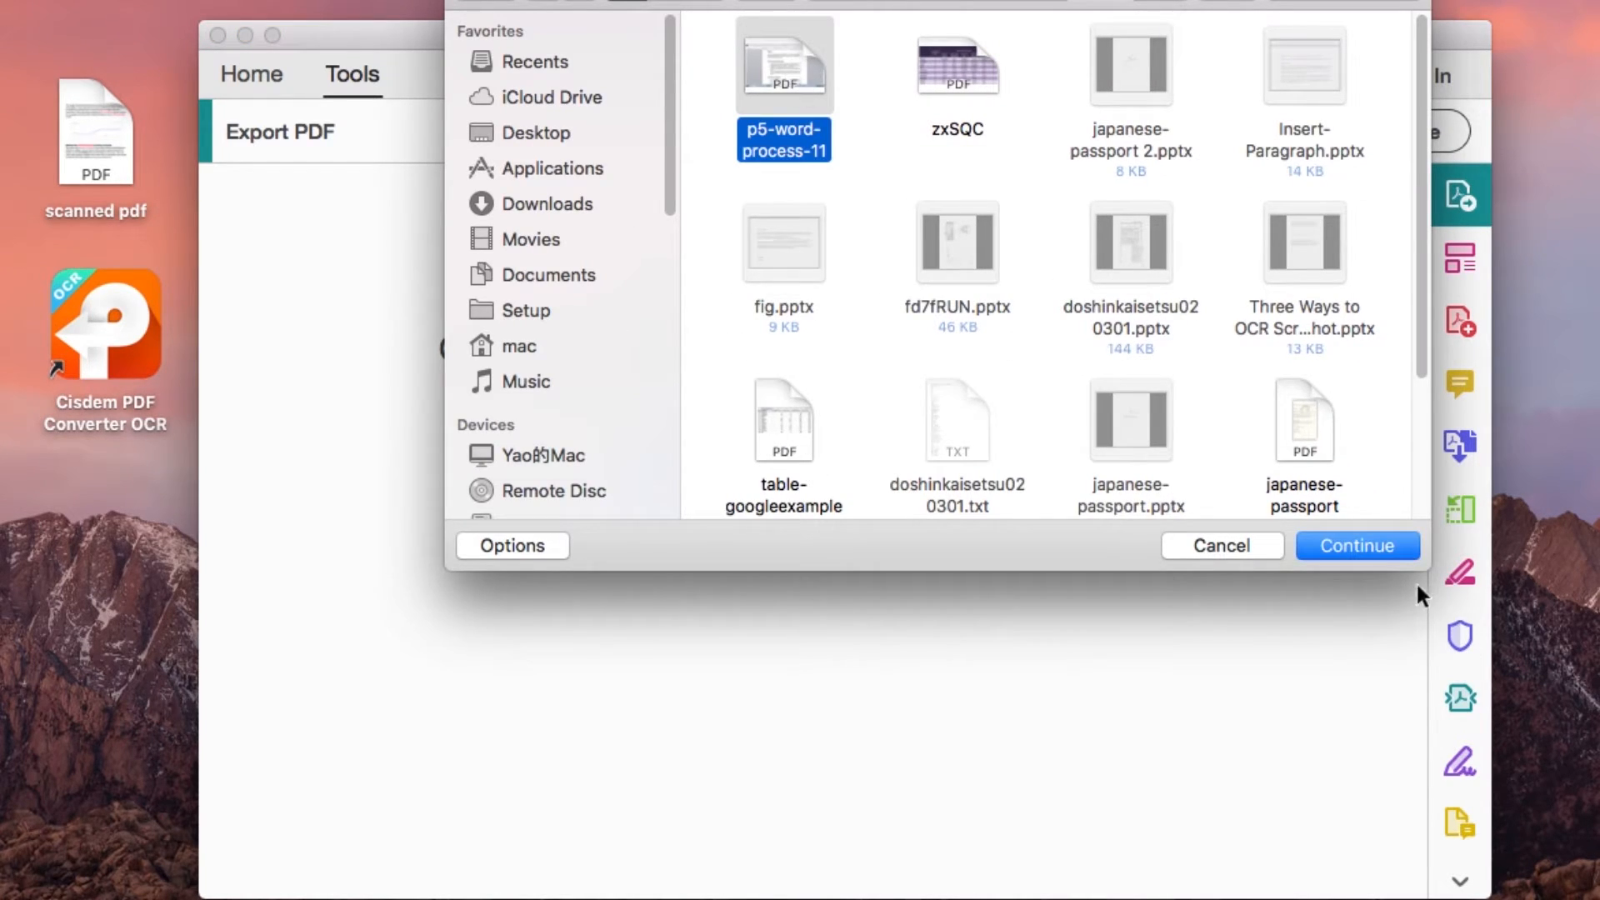
left_click(1357, 546)
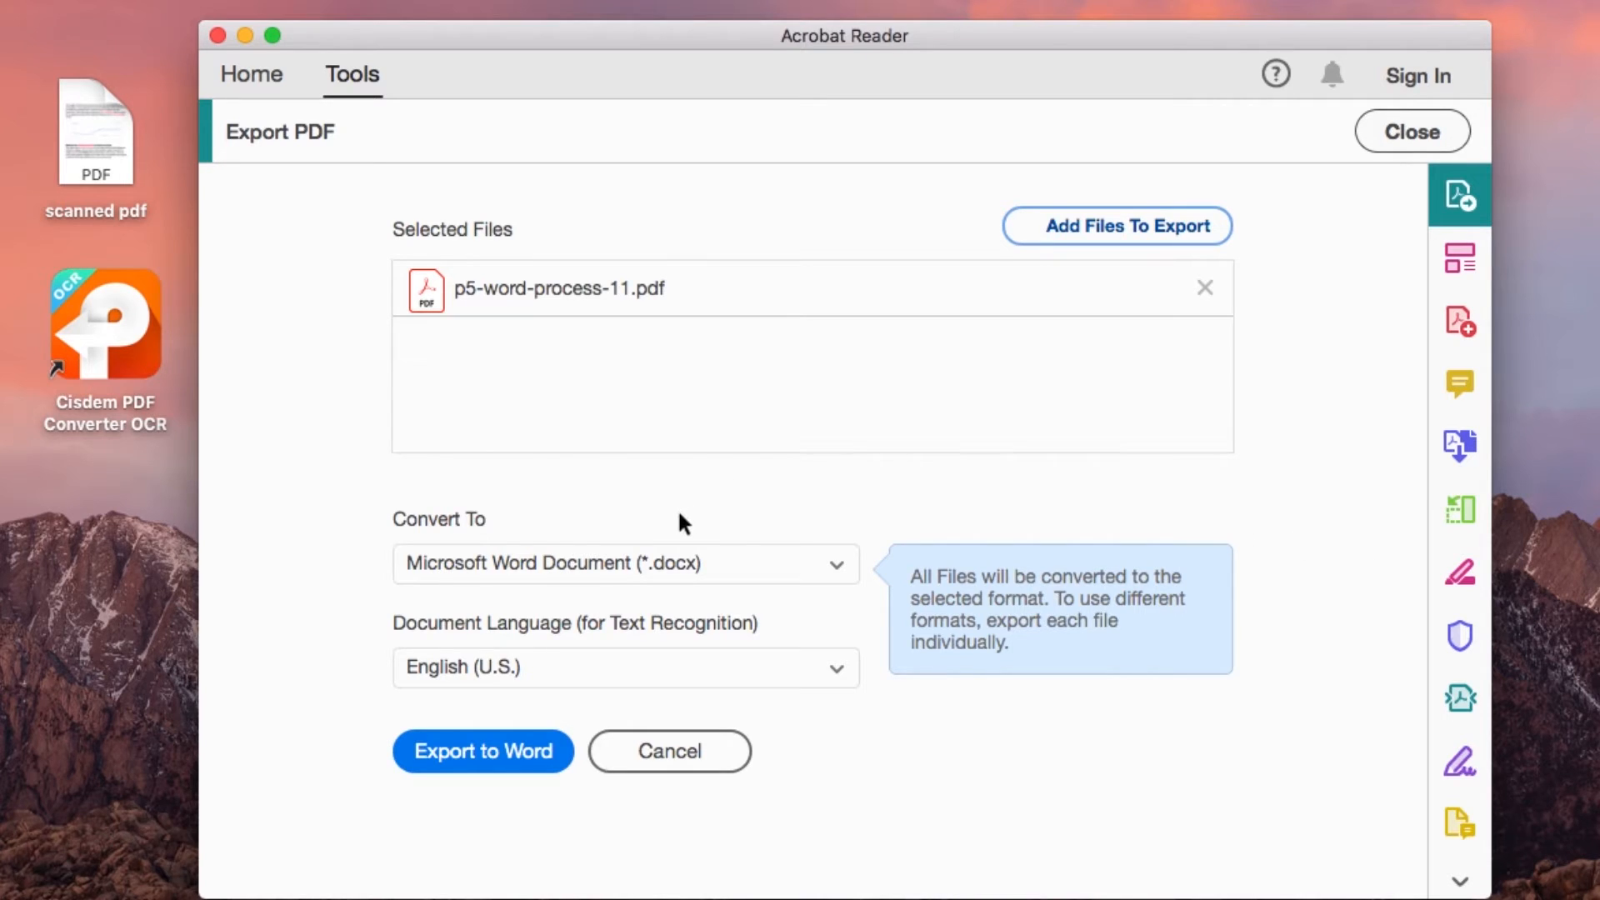
left_click(625, 563)
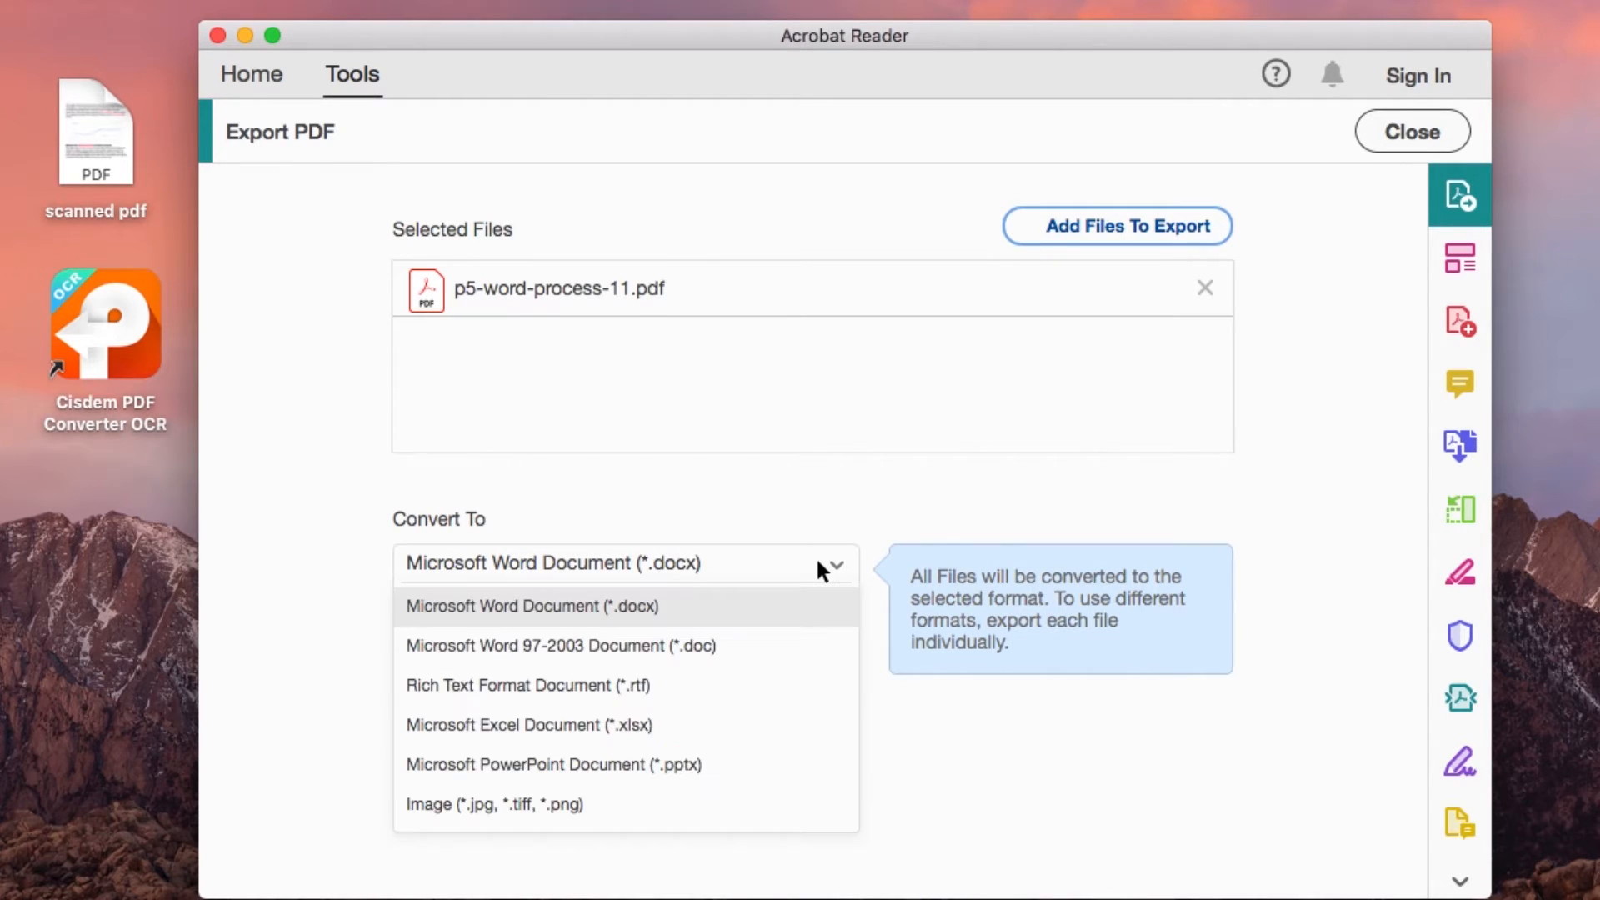
left_click(530, 605)
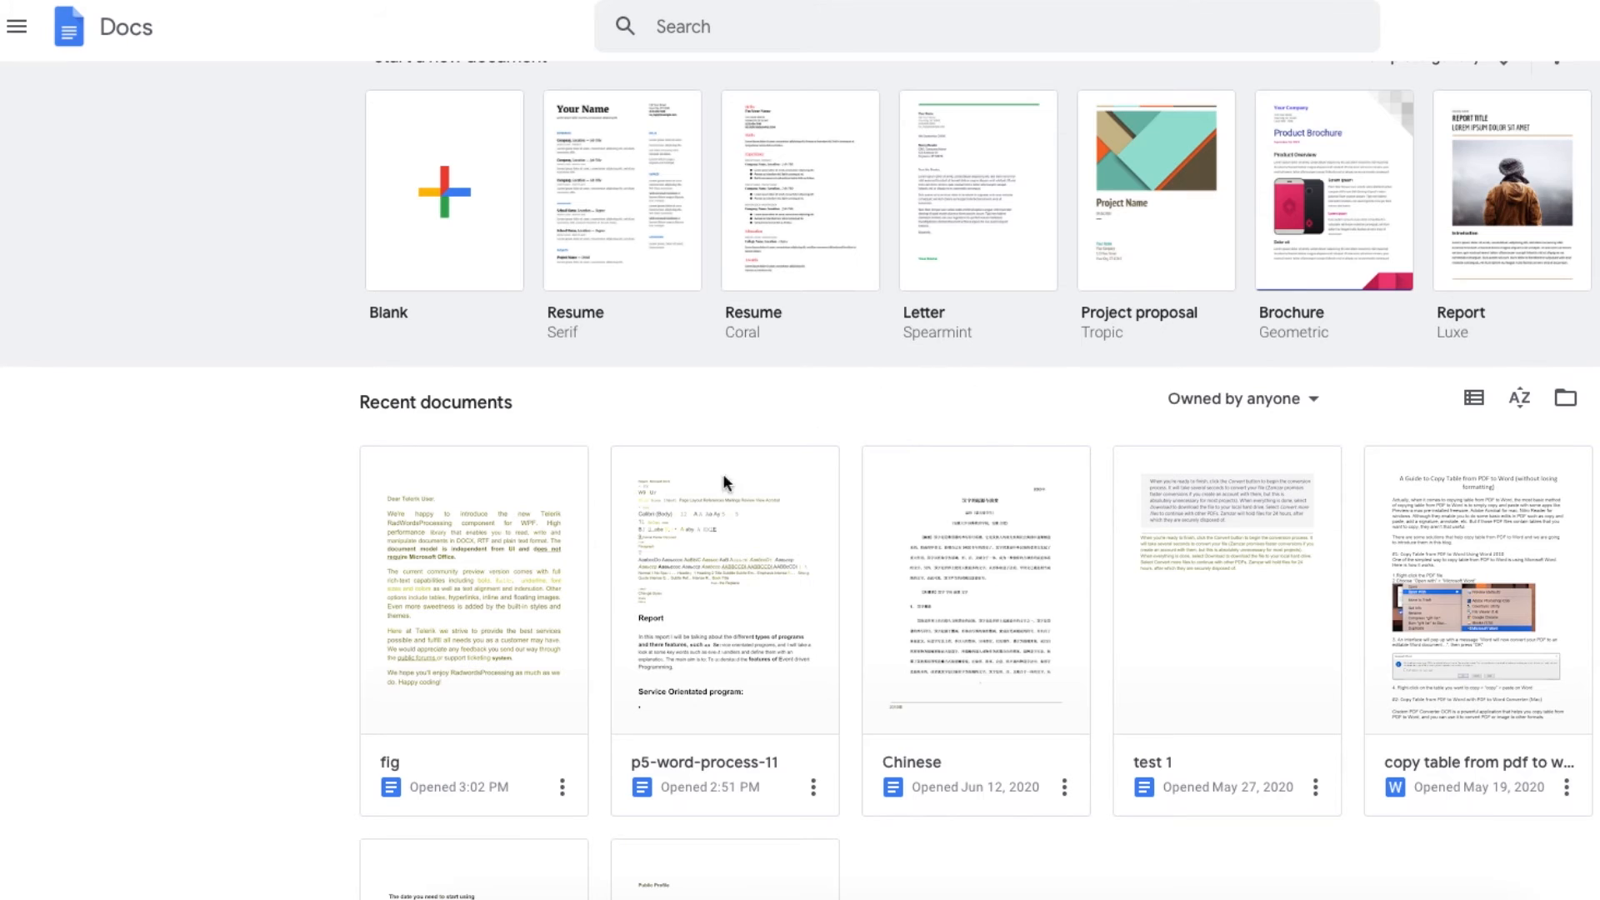
mouse_move(500, 592)
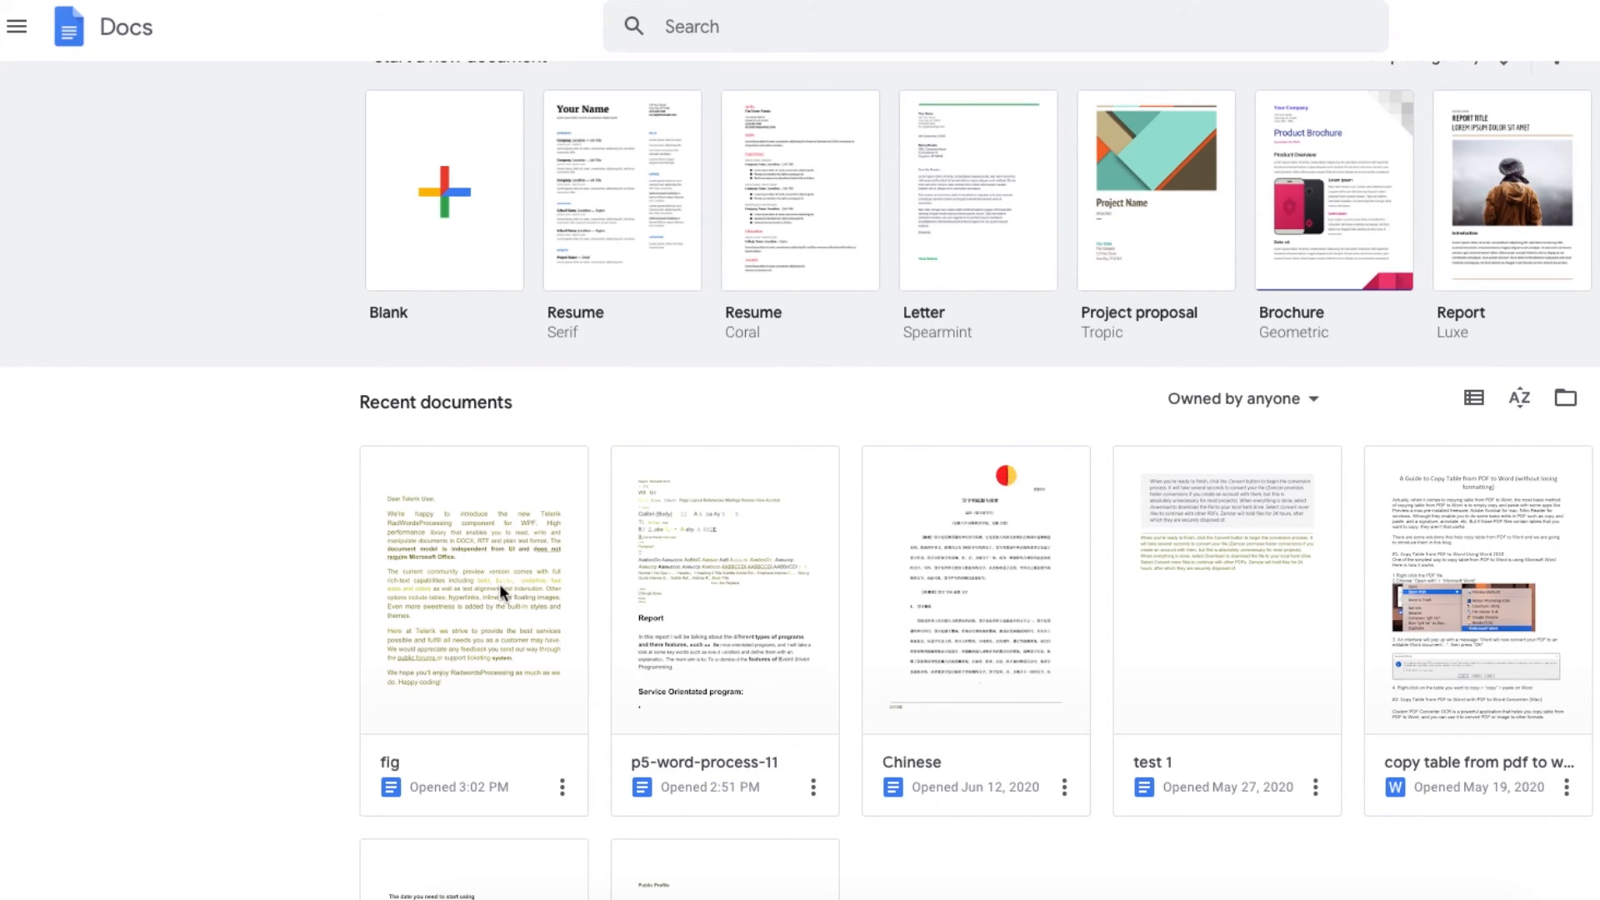
Bring up the fig document from Google Docs Recent, showing the Telerik user letter.
double_click(472, 595)
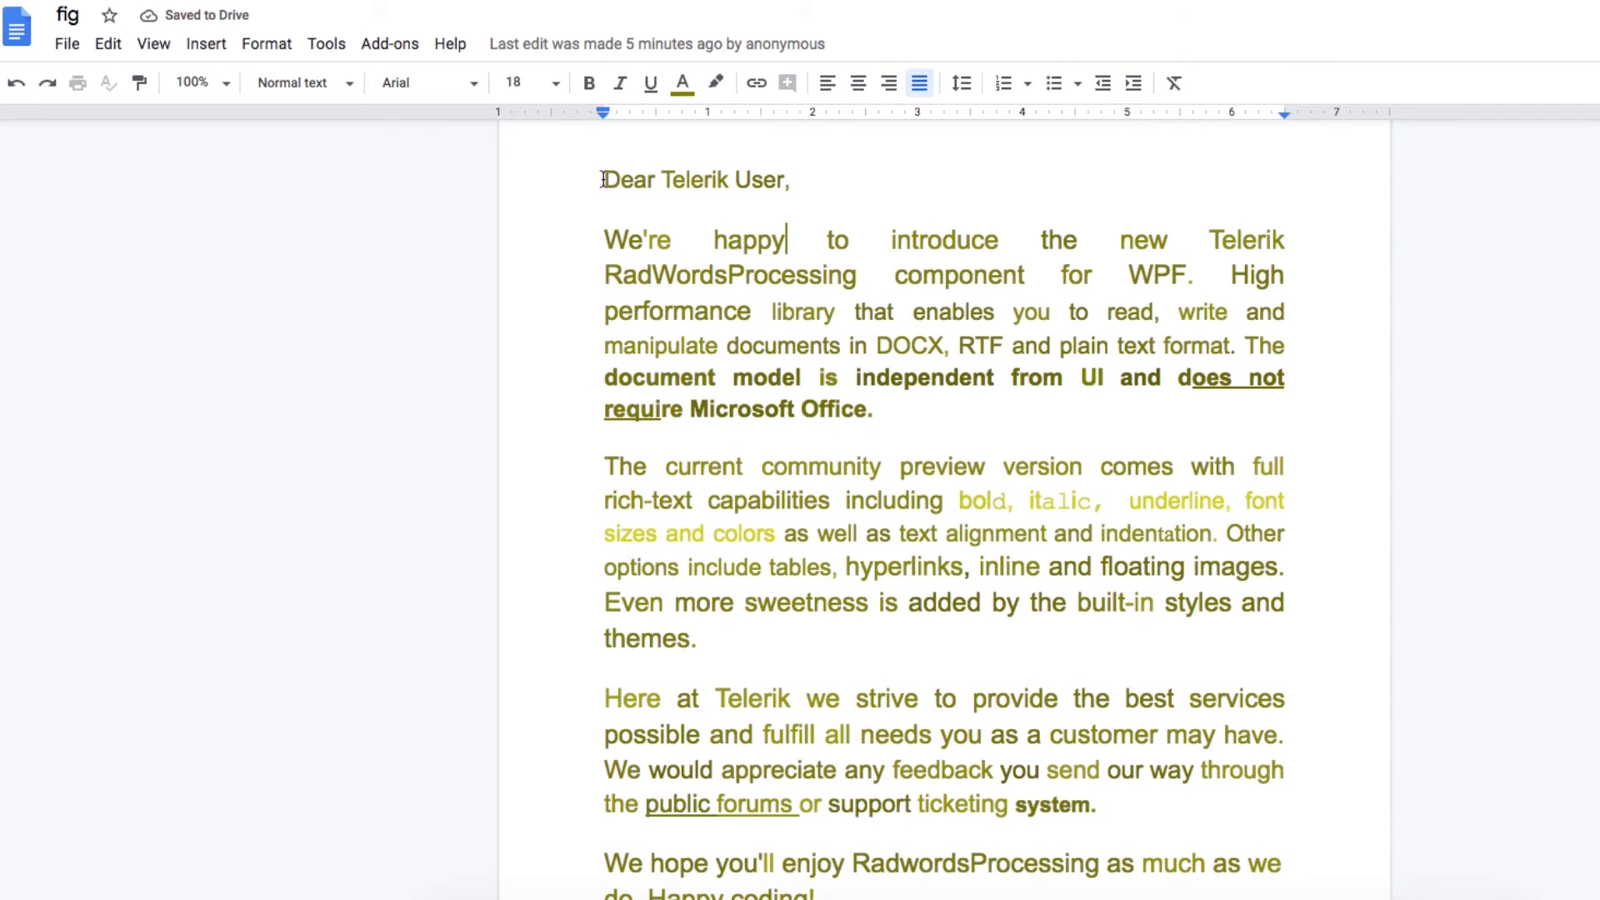
Highlight the letter's opening paragraphs, deselect, then show the download formats including Word (.docx).
left_click_drag(604, 180, 967, 640)
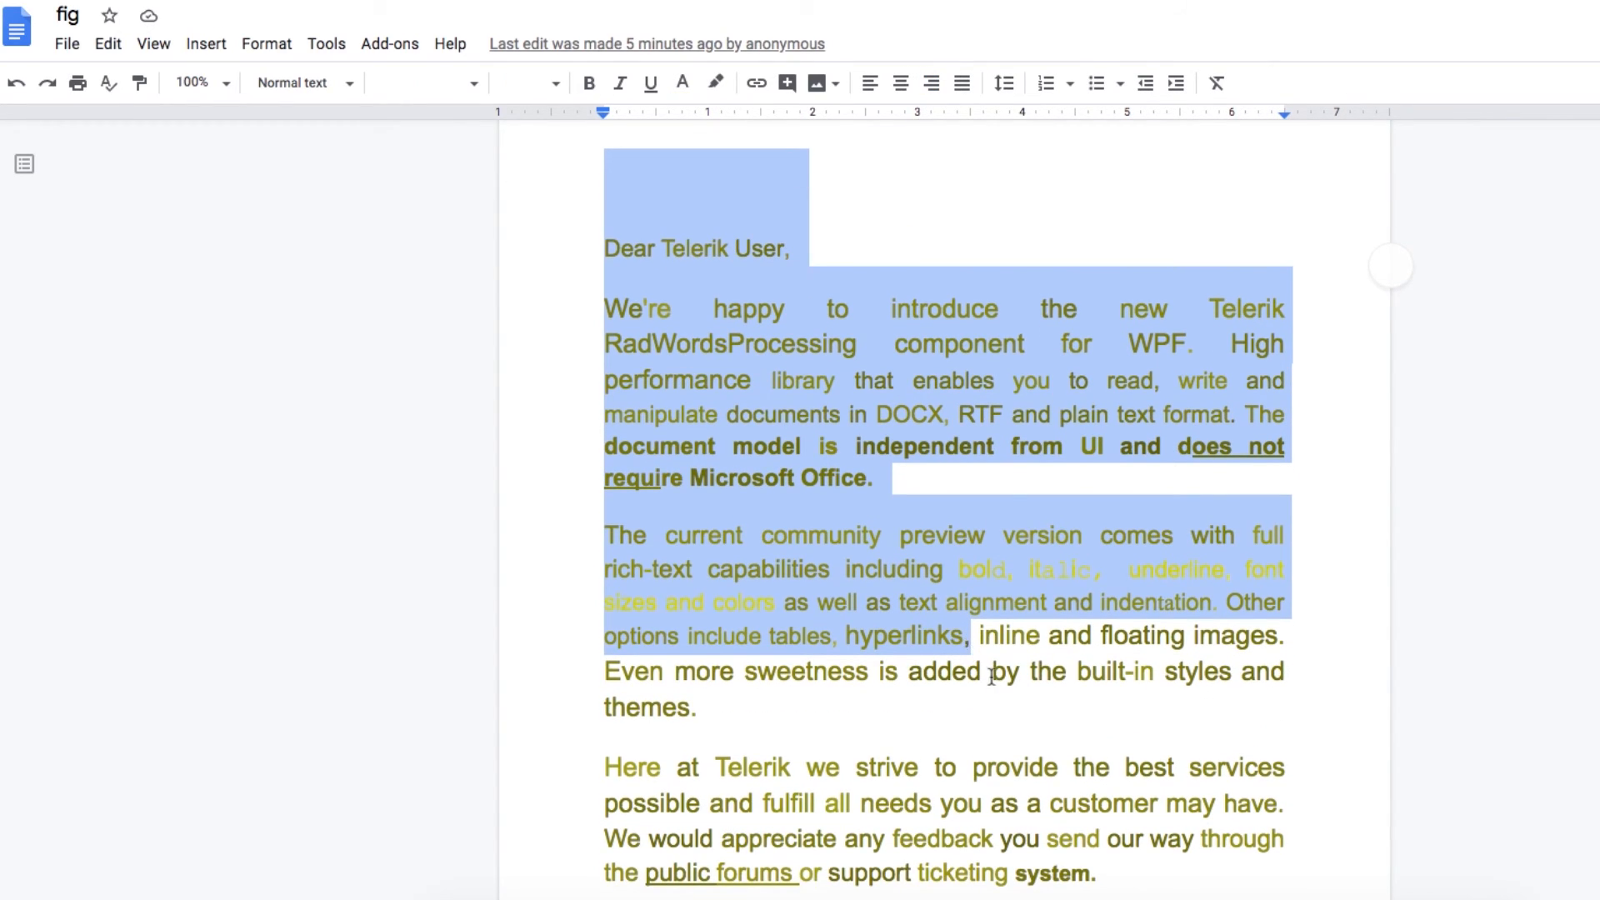
left_click(990, 672)
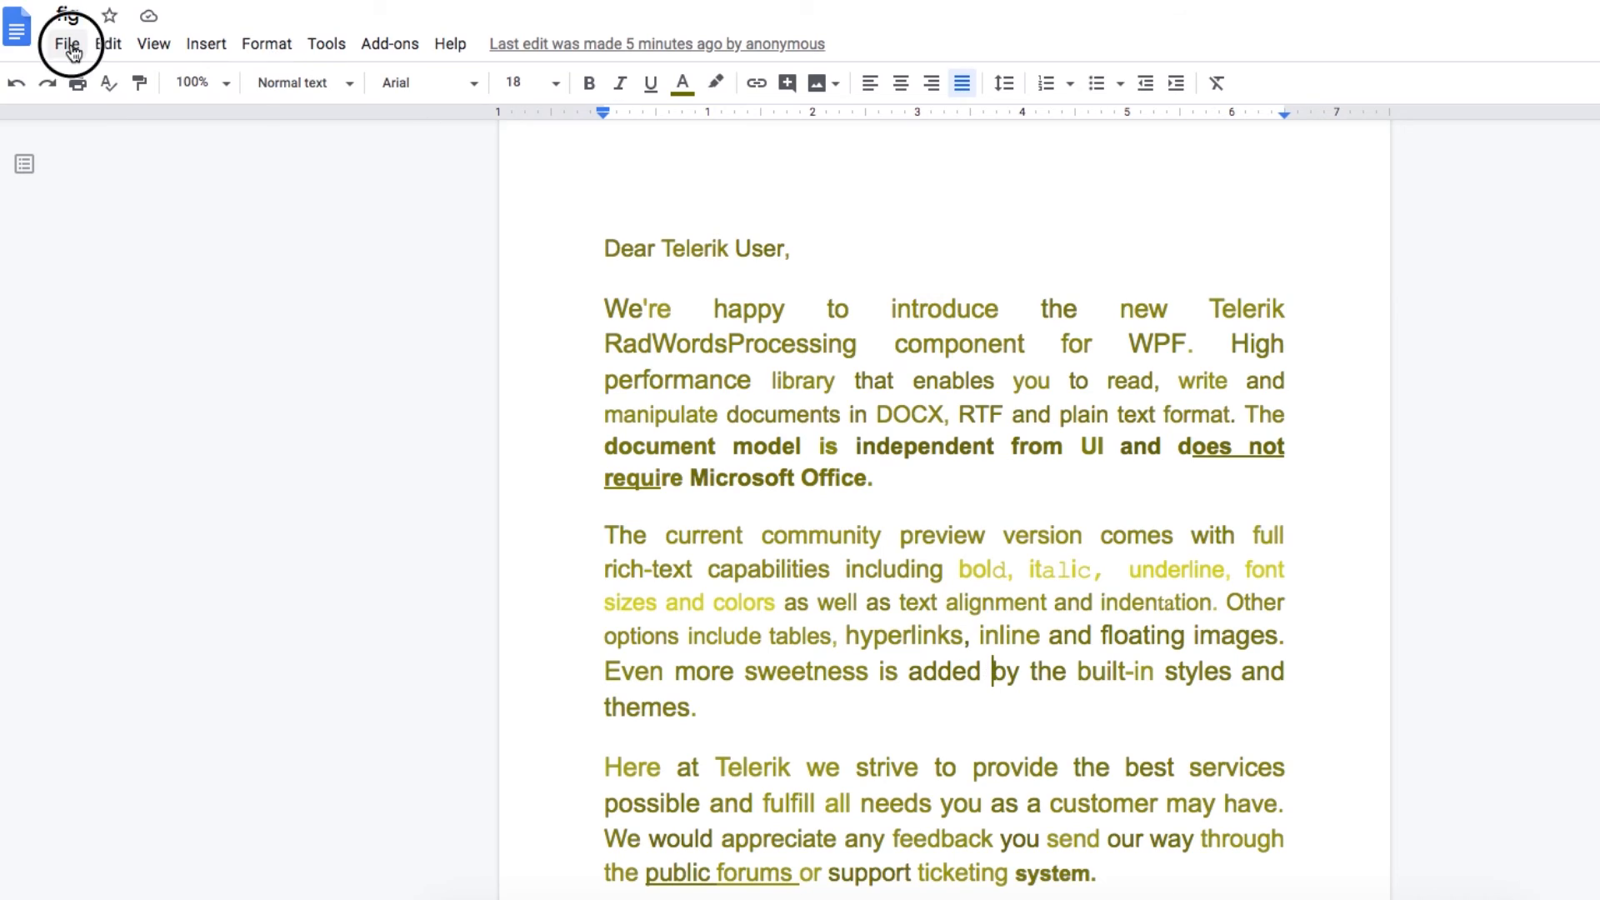
left_click(66, 43)
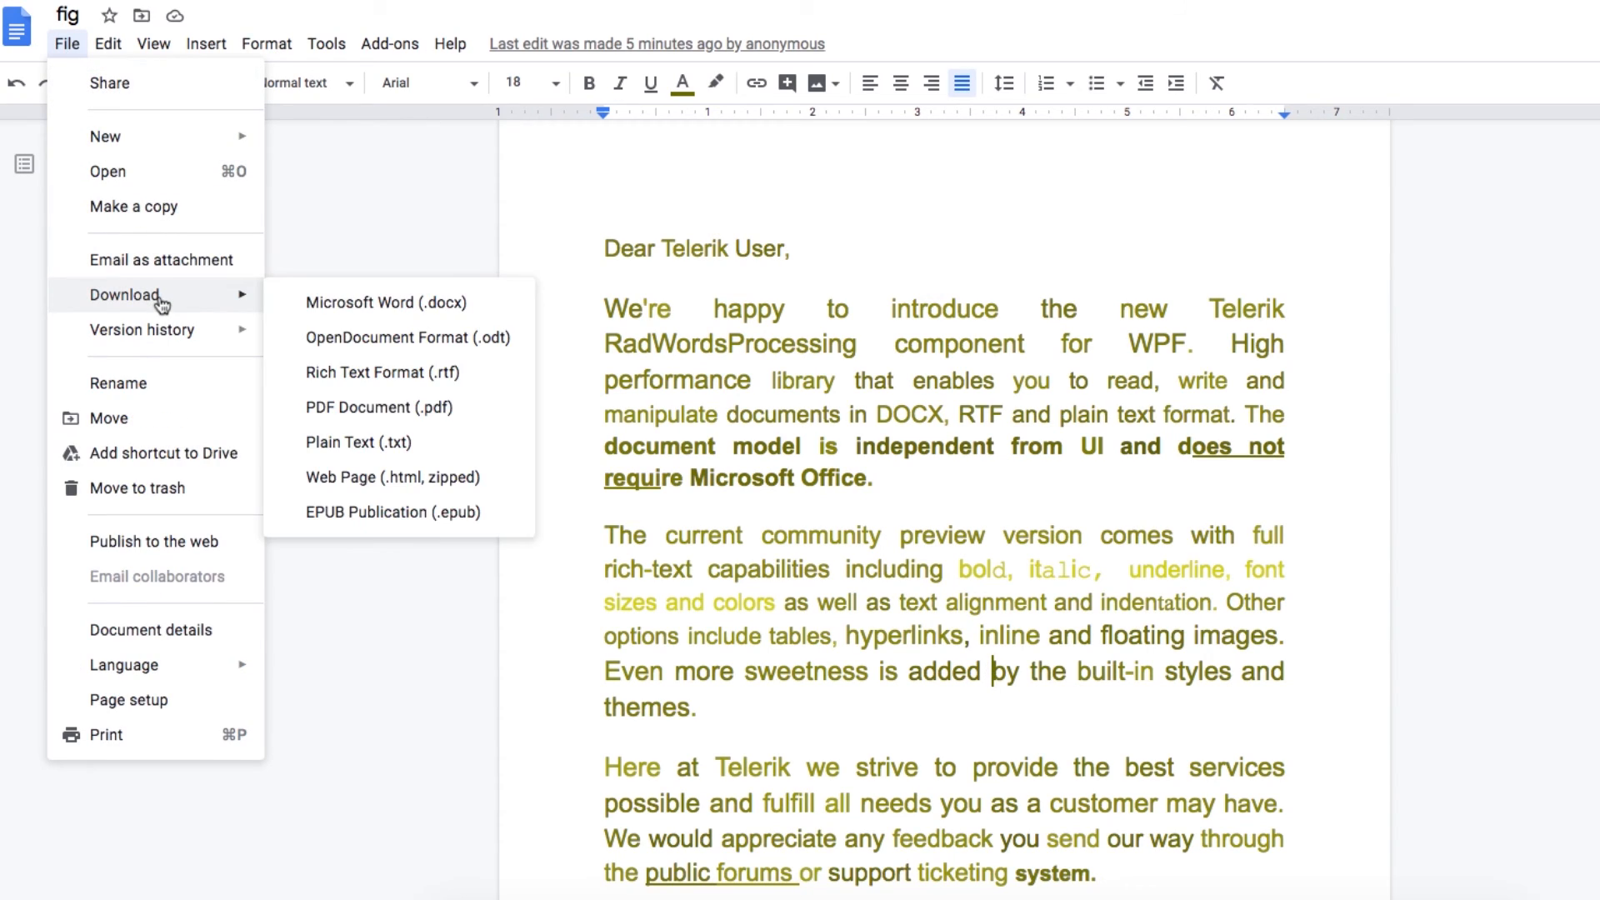